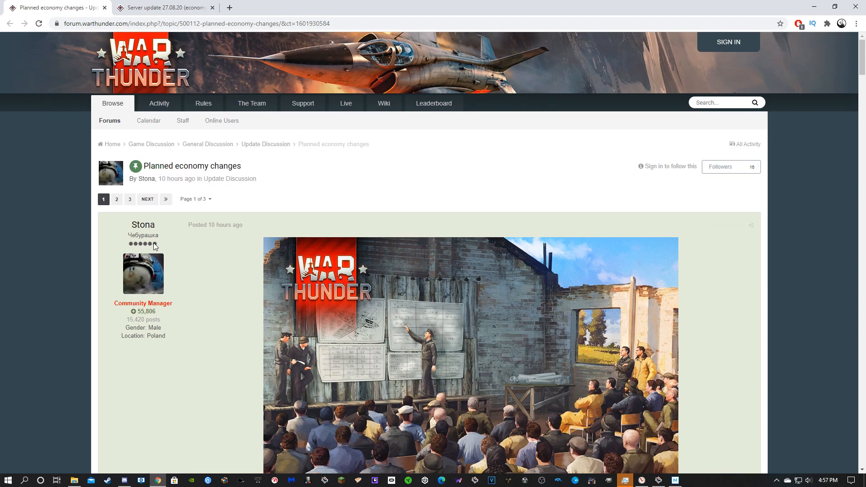
Scroll down the forum post and follow the 'this table' link to the economy spreadsheet
{"action": "scroll", "scroll_direction": "down", "scroll_amount": 3}
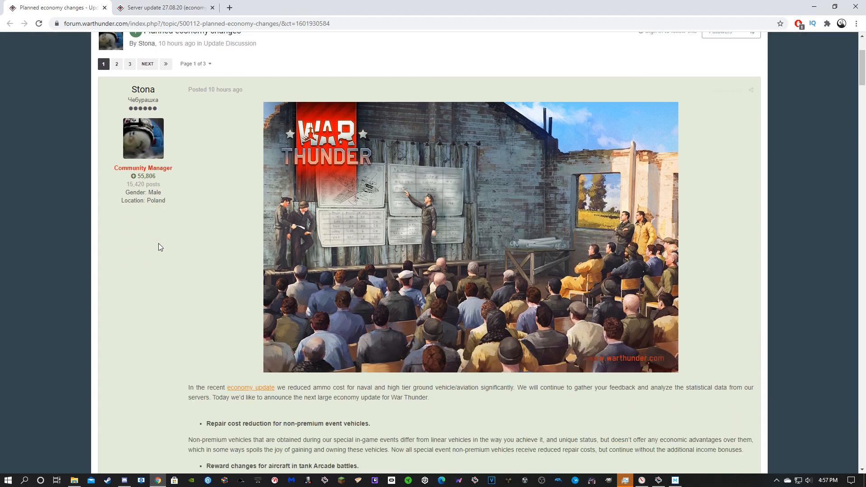
{"action": "scroll", "scroll_direction": "down", "scroll_amount": 3}
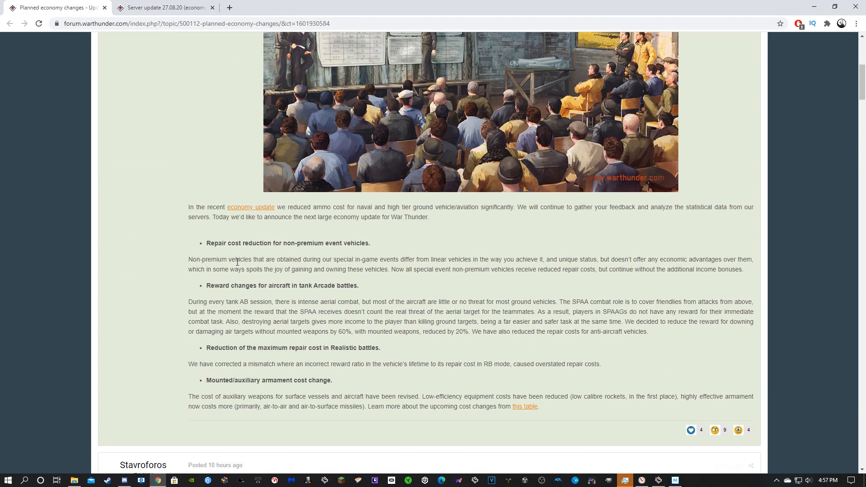
{"action": "mouse_move", "coordinate": [381, 259]}
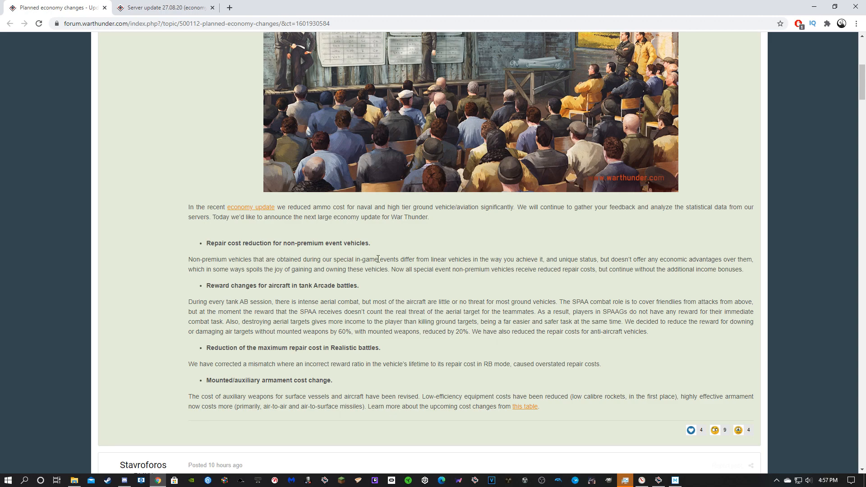
{"action": "mouse_move", "coordinate": [453, 259]}
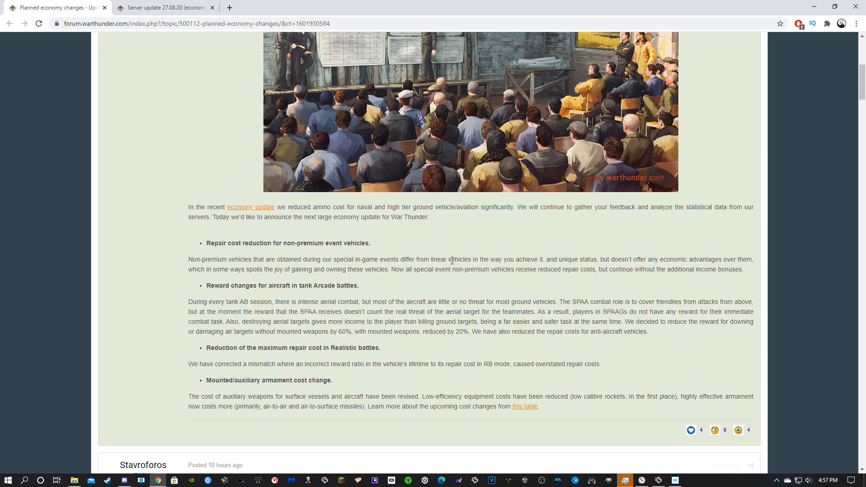
{"action": "mouse_move", "coordinate": [607, 263]}
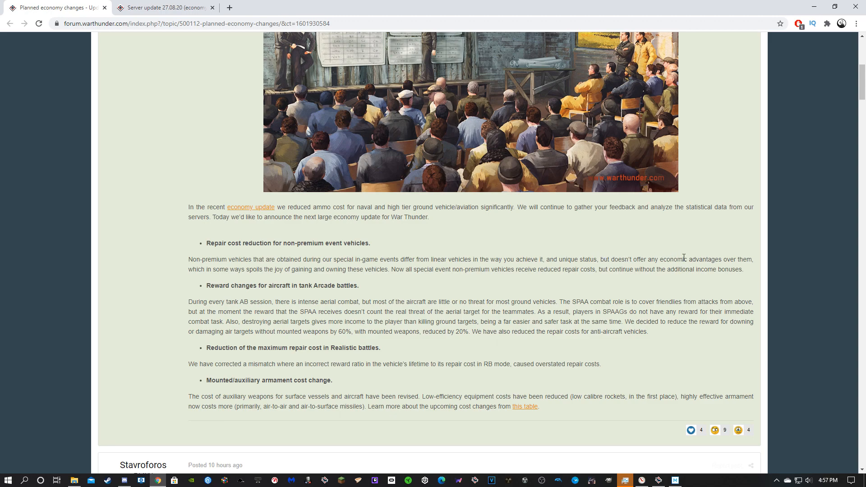
{"action": "mouse_move", "coordinate": [383, 264]}
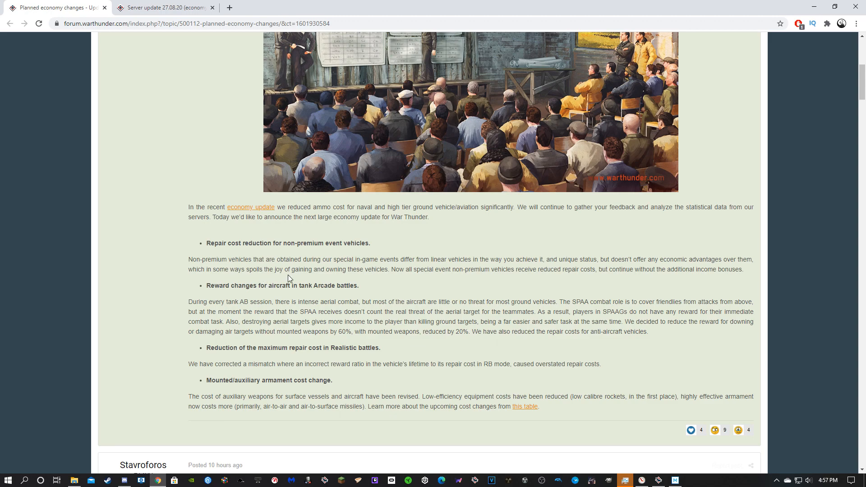
{"action": "mouse_move", "coordinate": [391, 269]}
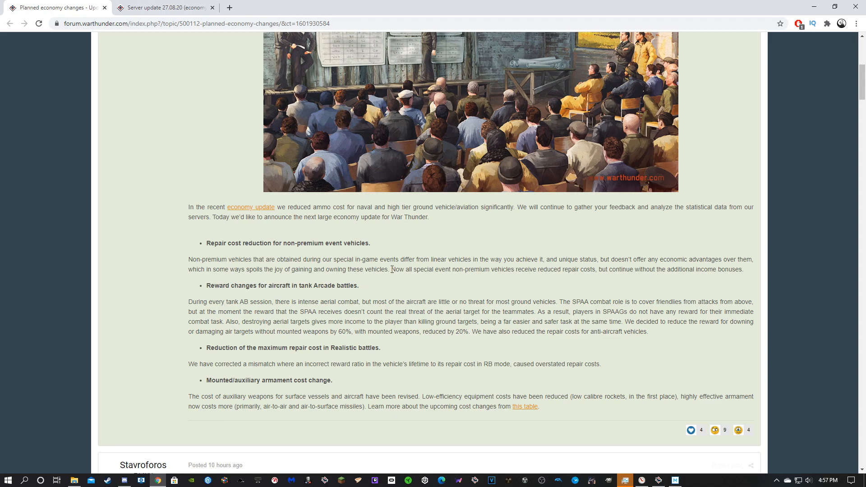
{"action": "mouse_move", "coordinate": [499, 273]}
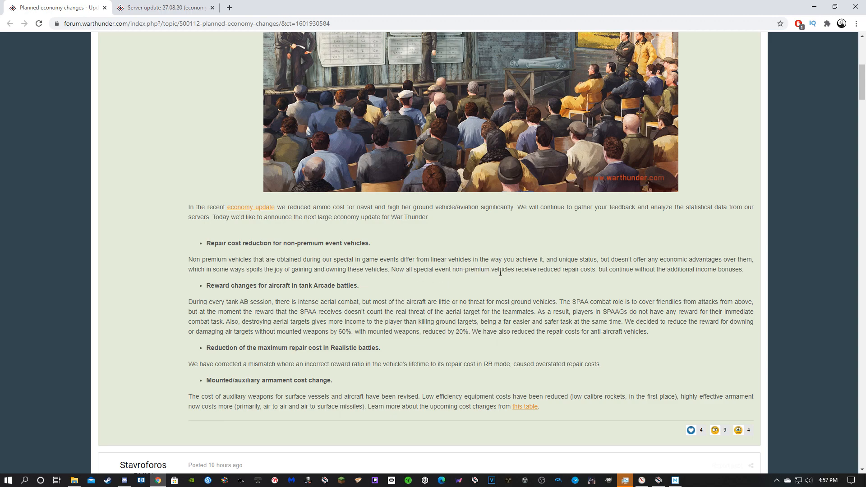
{"action": "mouse_move", "coordinate": [529, 279]}
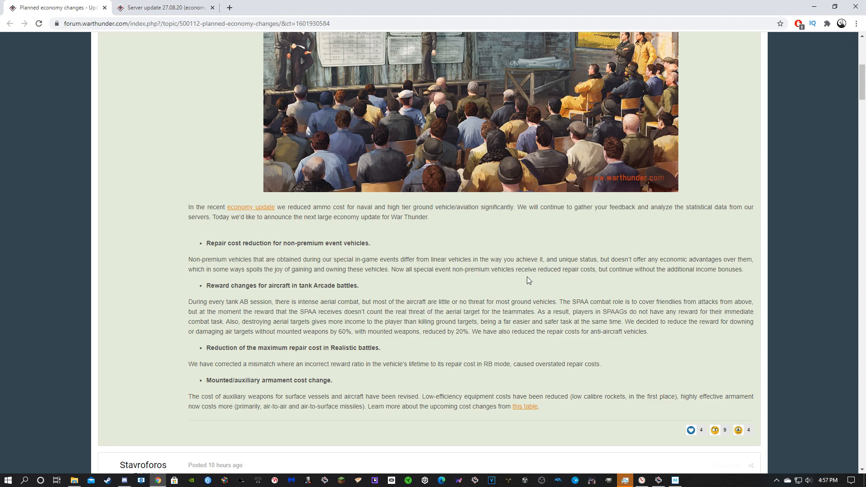
{"action": "mouse_move", "coordinate": [689, 273]}
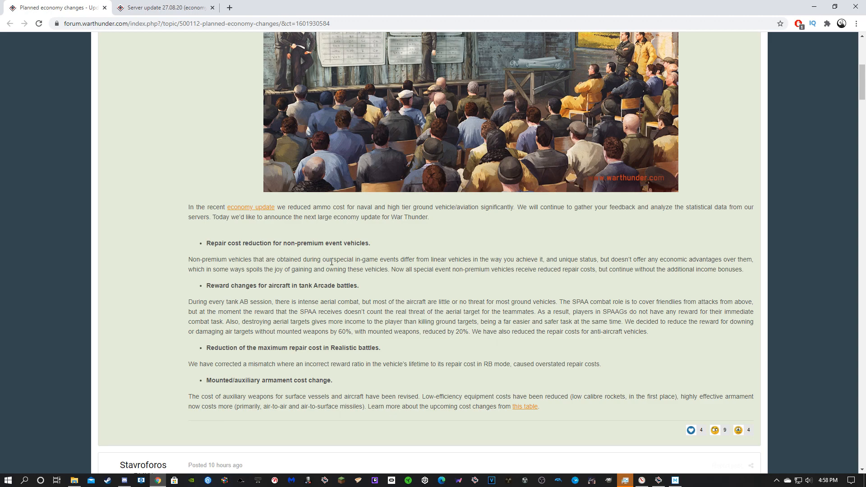
{"action": "mouse_move", "coordinate": [318, 343]}
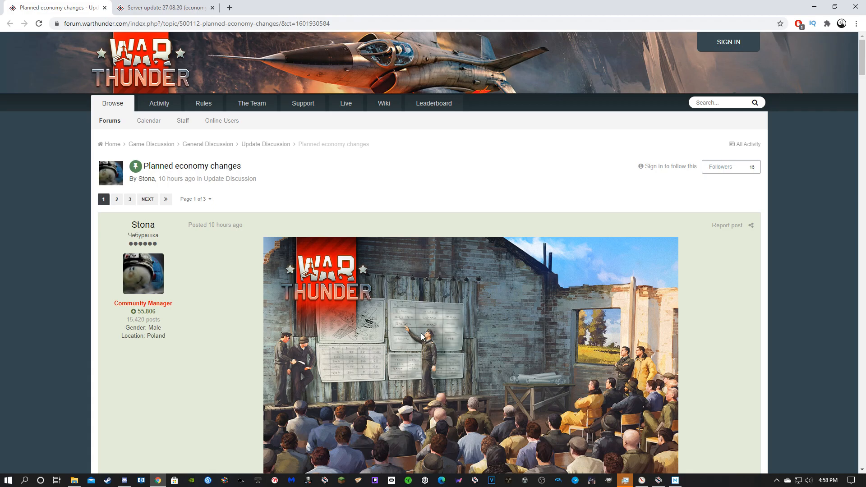
{"action": "scroll", "scroll_direction": "down", "scroll_amount": 3}
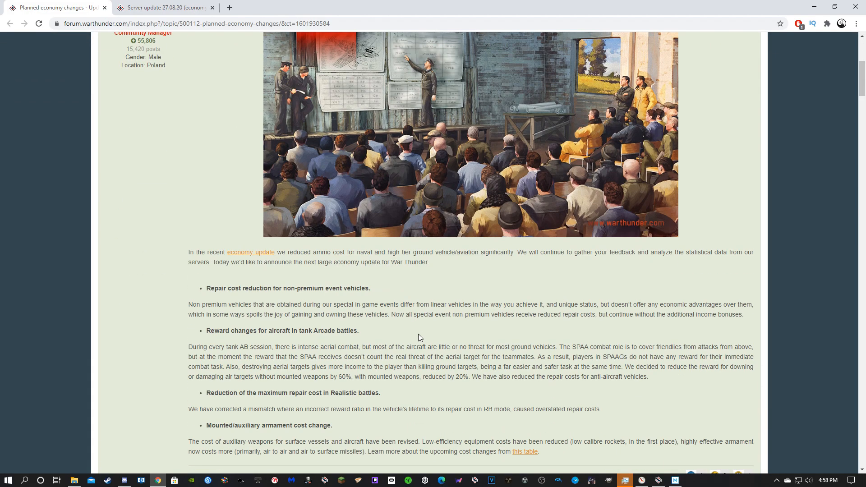
{"action": "scroll", "scroll_direction": "down", "scroll_amount": 3}
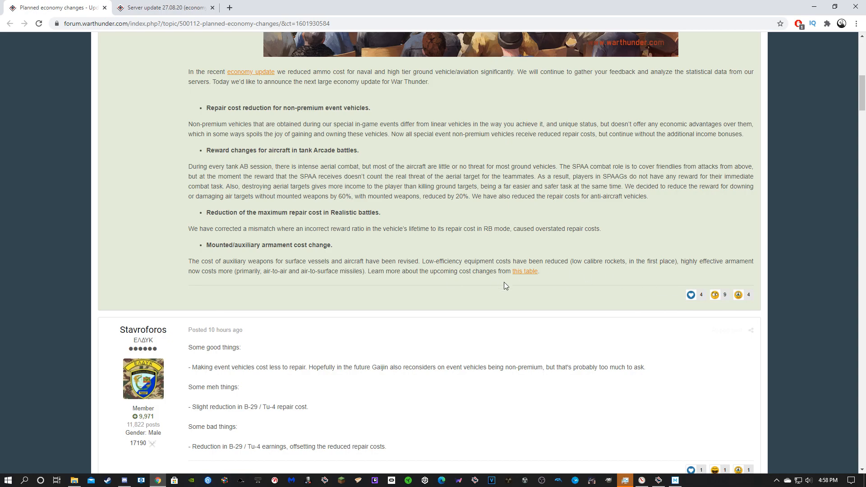
{"action": "left_click", "coordinate": [164, 8]}
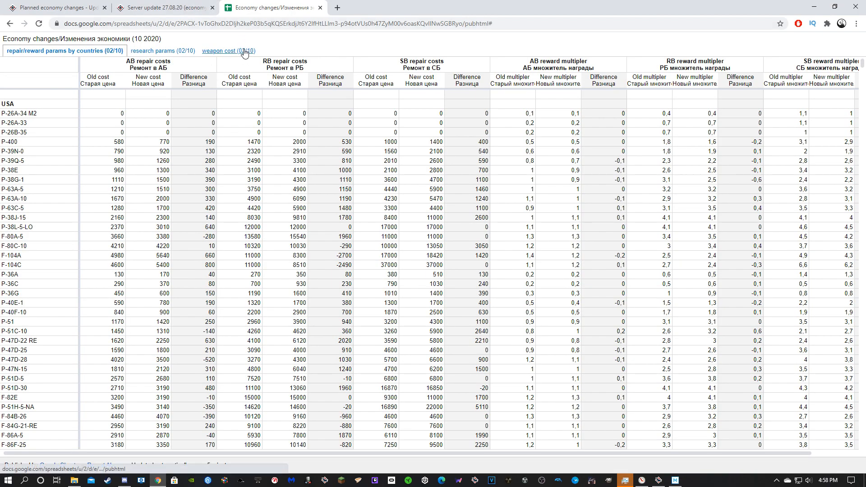
Search the weapon cost sheet for the A-4B among the USA aircraft loadout rows
{"action": "left_click", "coordinate": [230, 51]}
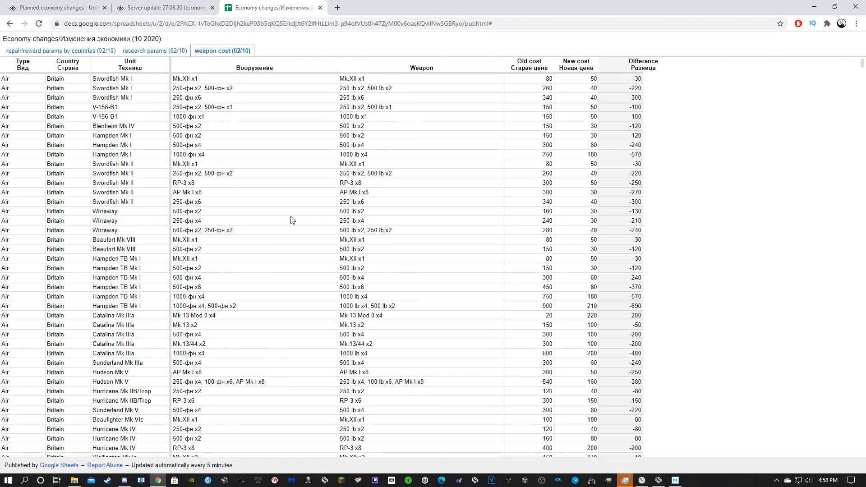
{"action": "type", "text": "A48"}
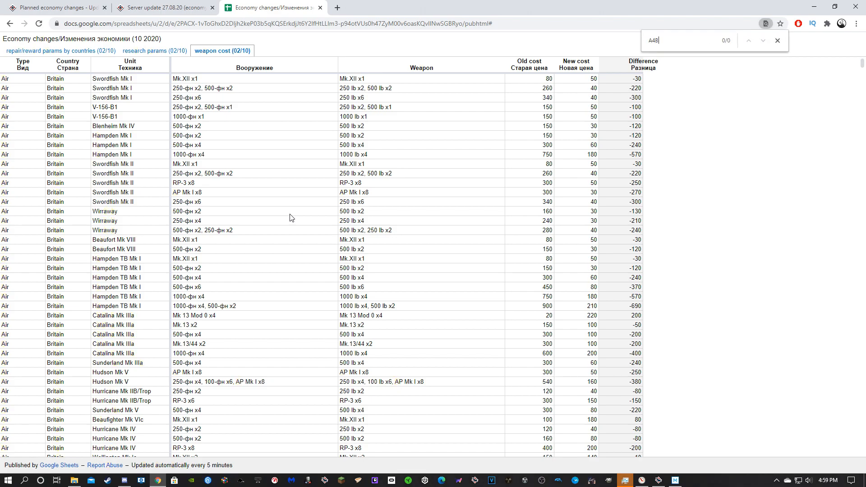
{"action": "mouse_move", "coordinate": [767, 31]}
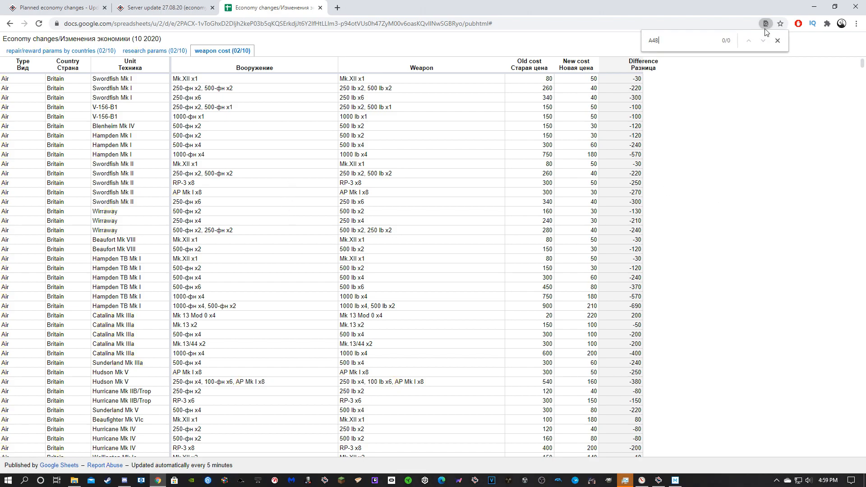
{"action": "scroll", "scroll_direction": "down", "scroll_amount": 3}
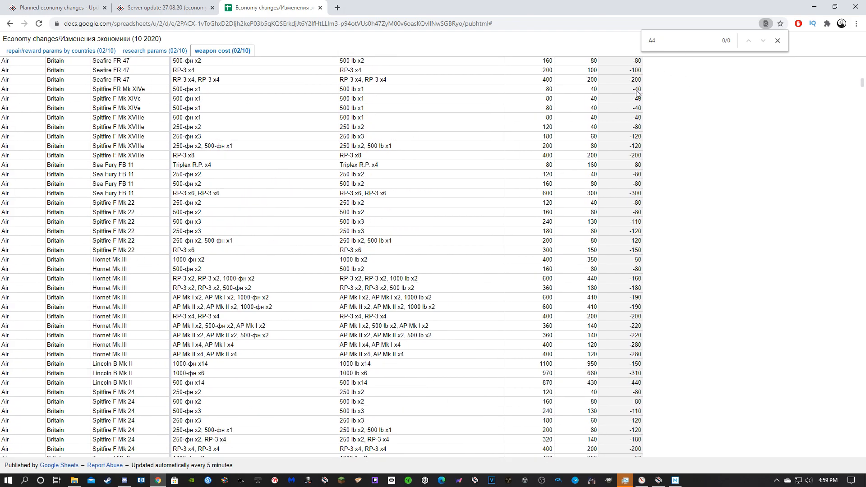
{"action": "scroll", "scroll_direction": "down", "scroll_amount": 3}
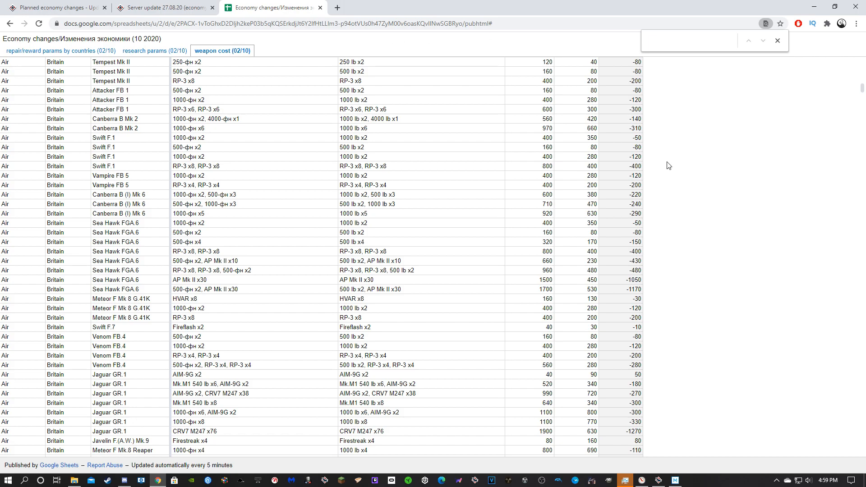
{"action": "type", "text": "A-4B"}
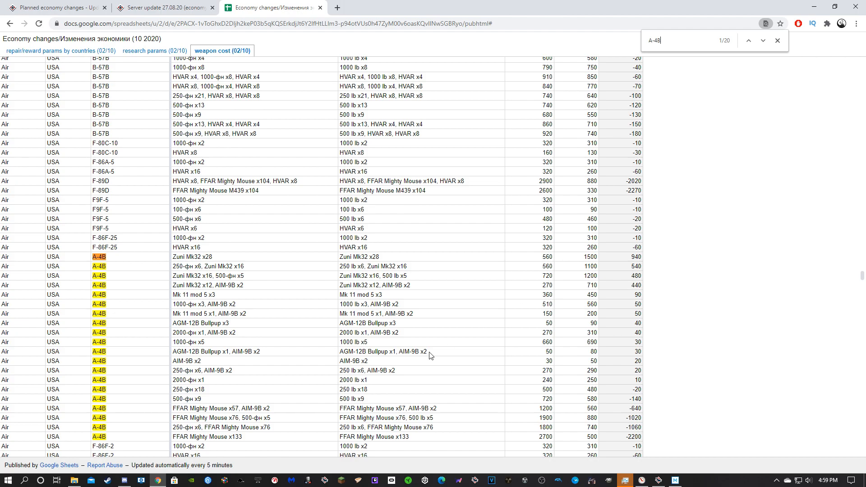
{"action": "mouse_move", "coordinate": [583, 265]}
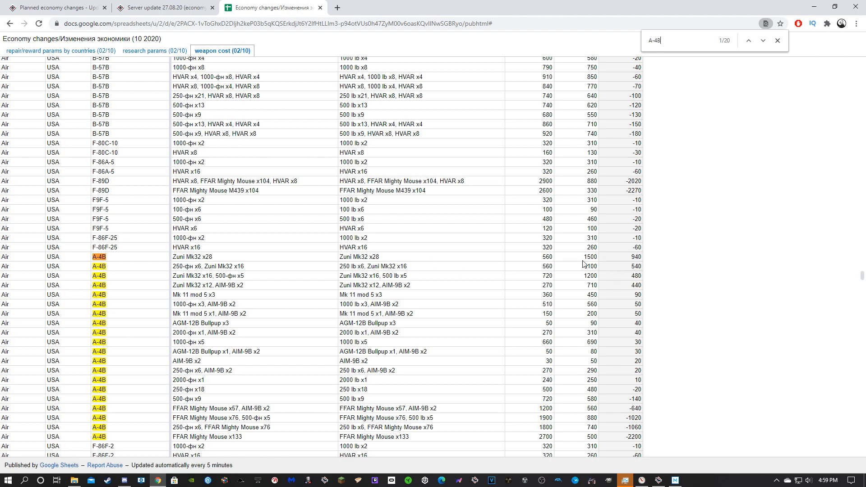
{"action": "mouse_move", "coordinate": [599, 259]}
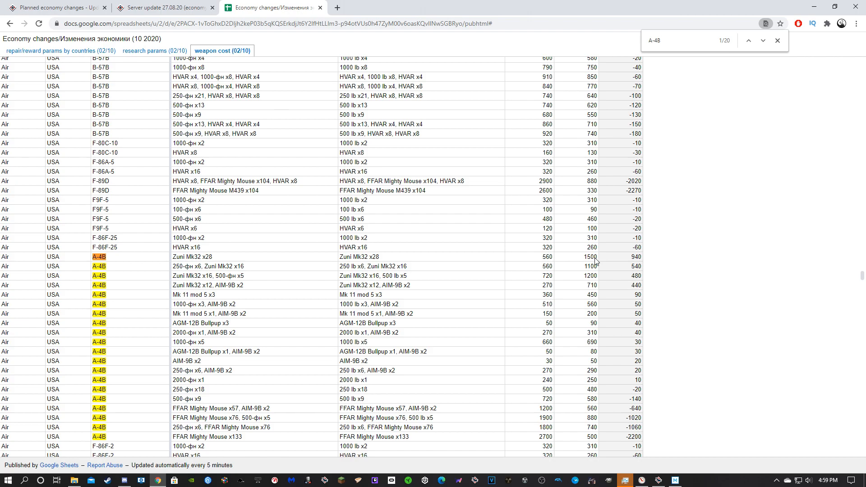
{"action": "mouse_move", "coordinate": [417, 272]}
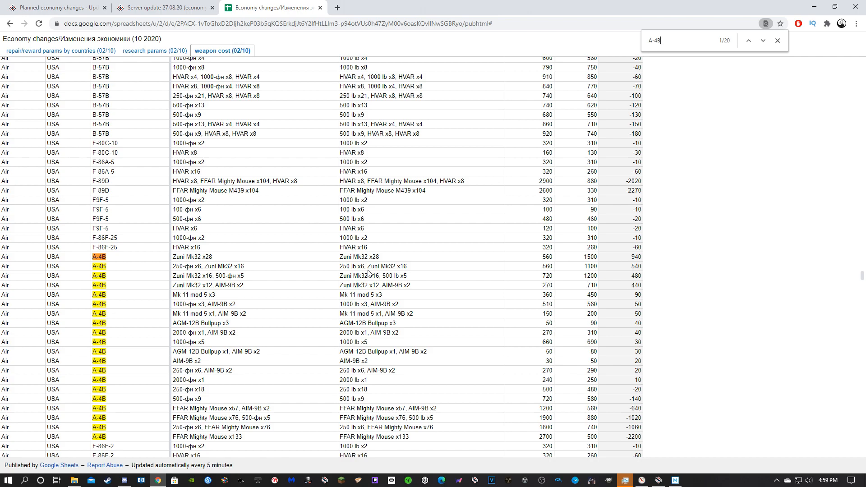
{"action": "mouse_move", "coordinate": [414, 269]}
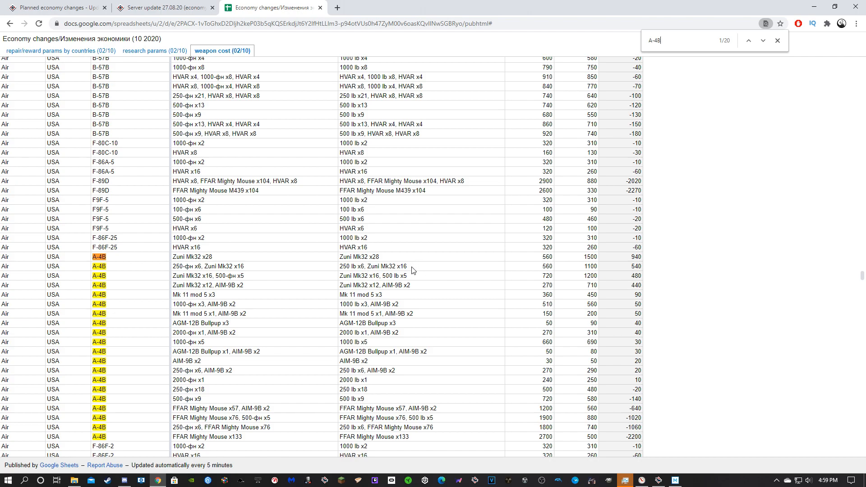
{"action": "mouse_move", "coordinate": [406, 273]}
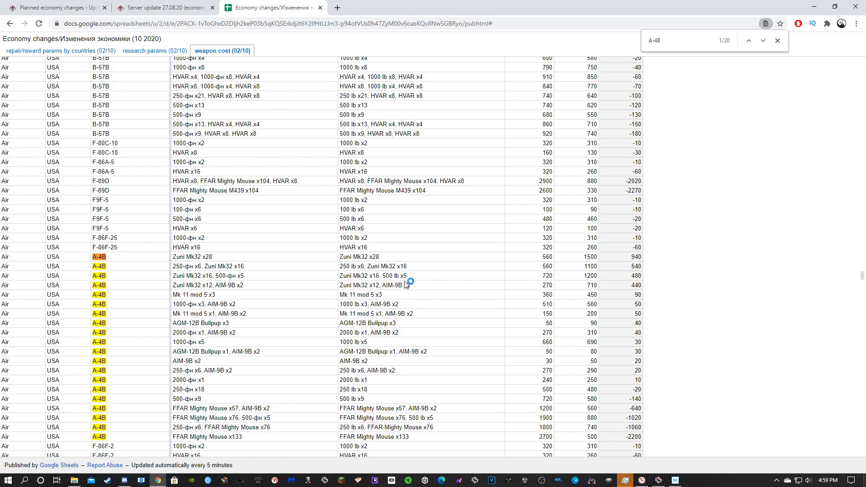
{"action": "mouse_move", "coordinate": [587, 283]}
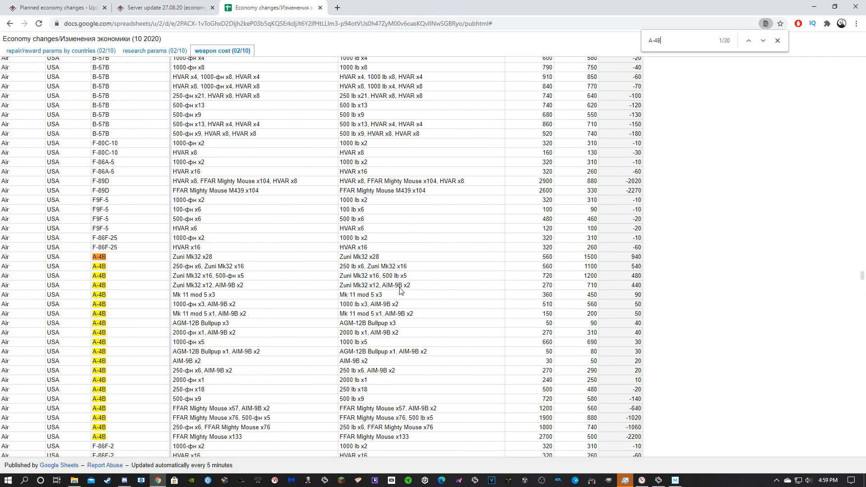
{"action": "scroll", "scroll_direction": "down", "scroll_amount": 3}
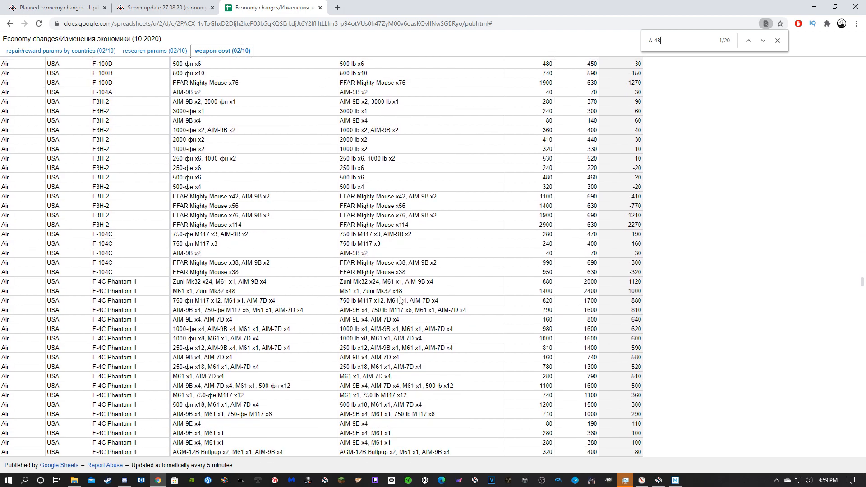
{"action": "scroll", "scroll_direction": "down", "scroll_amount": 3}
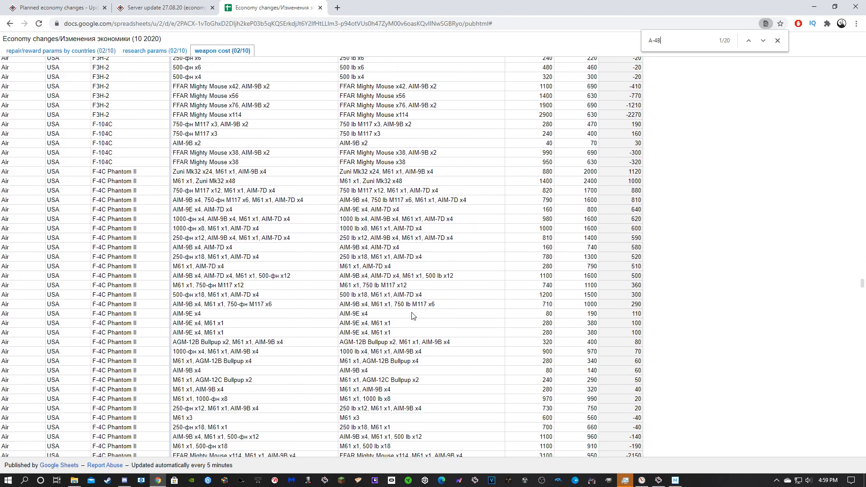
{"action": "scroll", "scroll_direction": "down", "scroll_amount": 3}
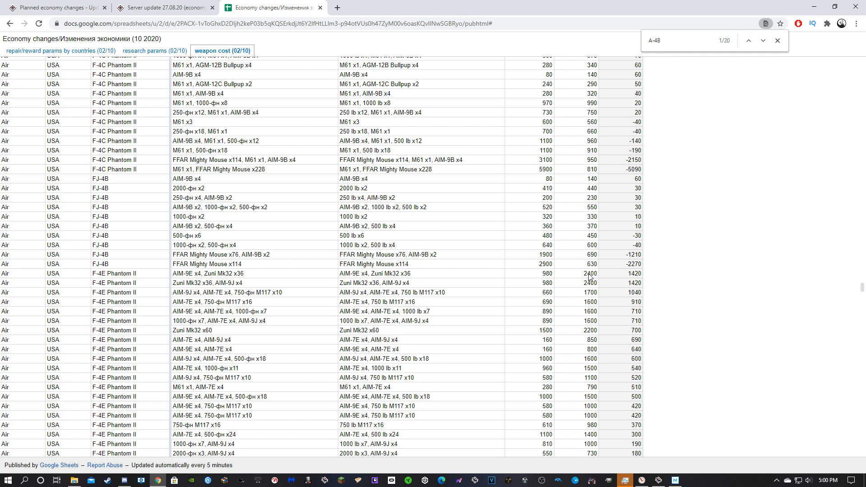
{"action": "scroll", "scroll_direction": "down", "scroll_amount": 3}
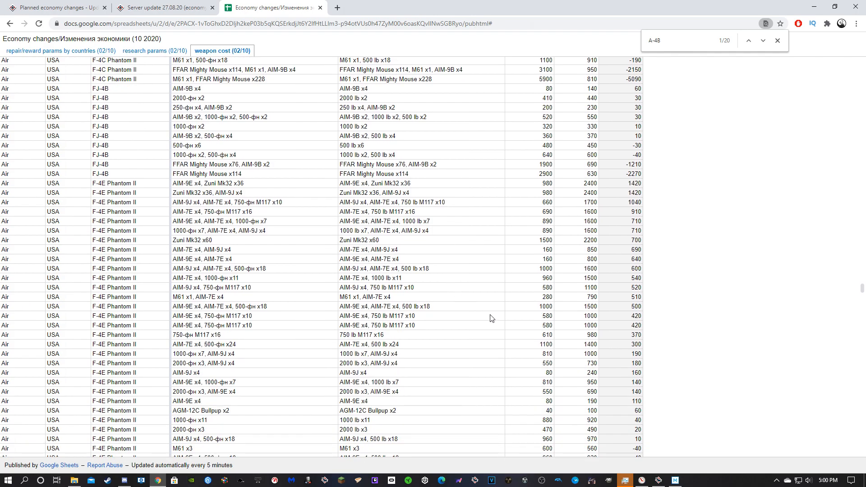
{"action": "scroll", "scroll_direction": "down", "scroll_amount": 3}
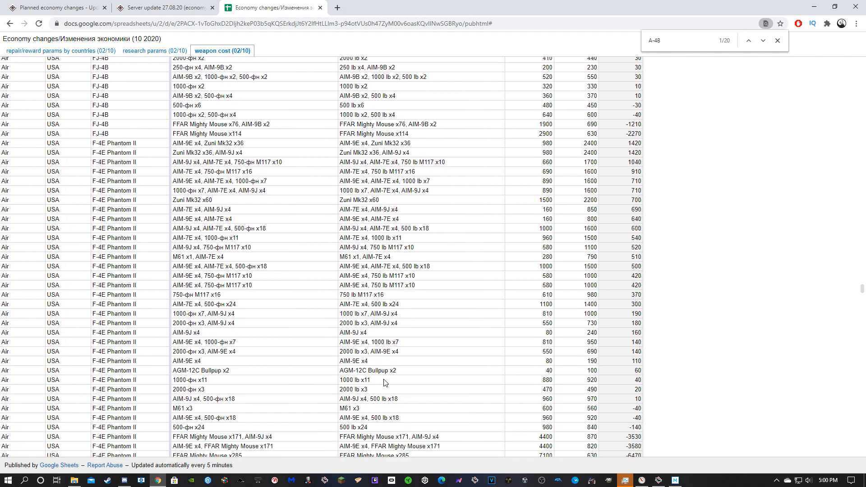
{"action": "scroll", "scroll_direction": "down", "scroll_amount": 3}
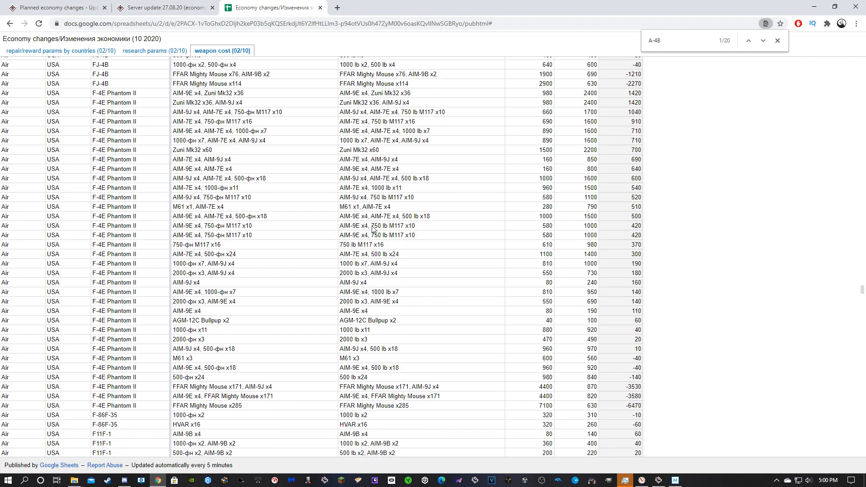
{"action": "mouse_move", "coordinate": [533, 201]}
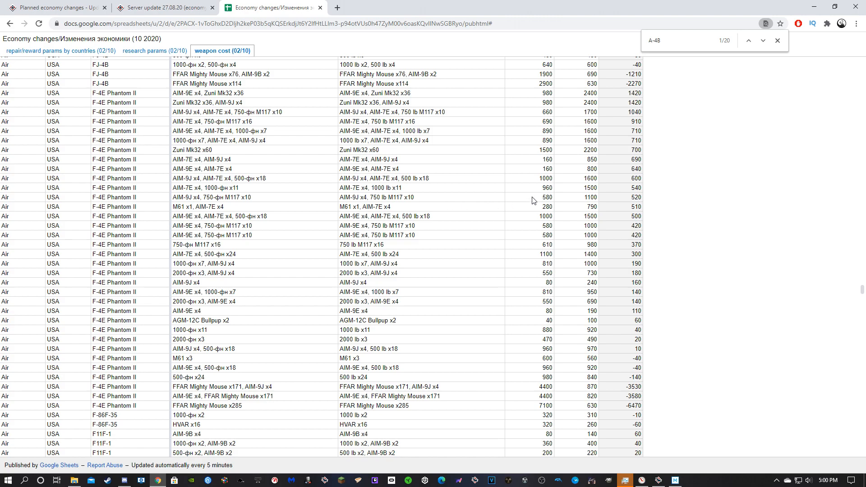
{"action": "mouse_move", "coordinate": [589, 197]}
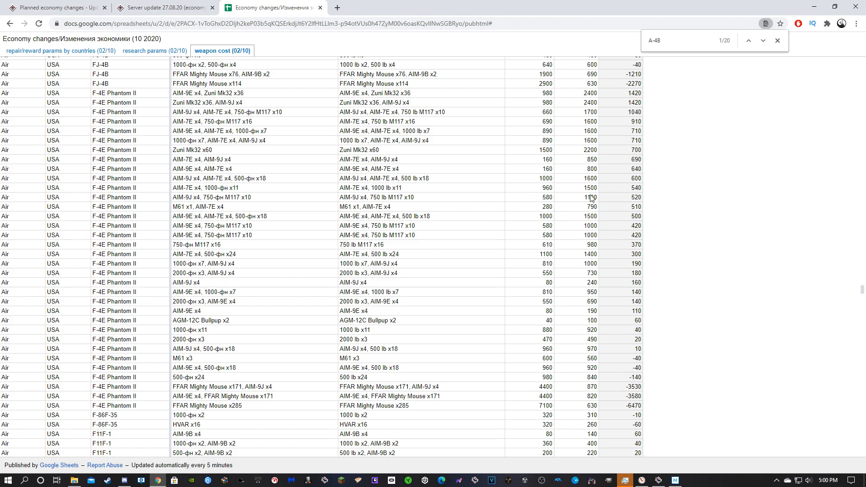
{"action": "mouse_move", "coordinate": [590, 183]}
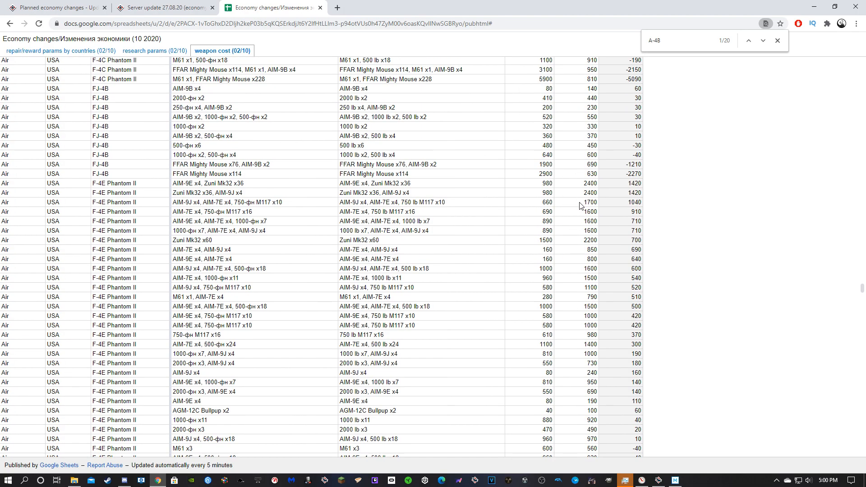
{"action": "mouse_move", "coordinate": [572, 196]}
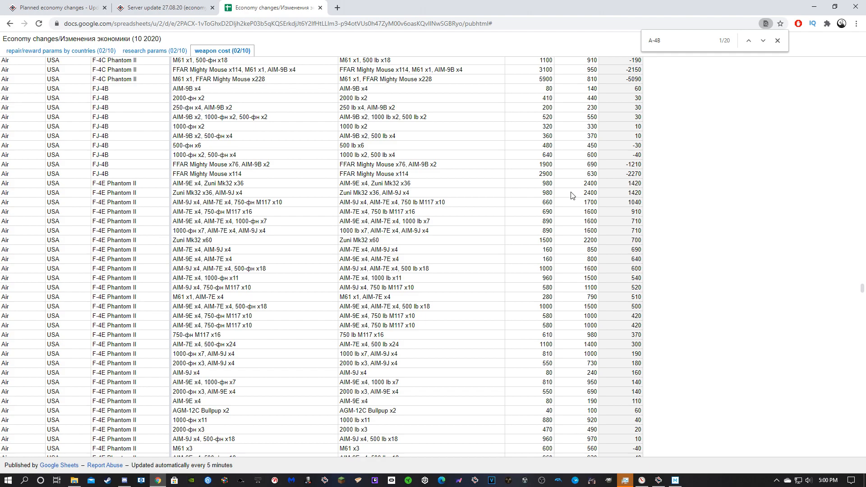
{"action": "mouse_move", "coordinate": [593, 219]}
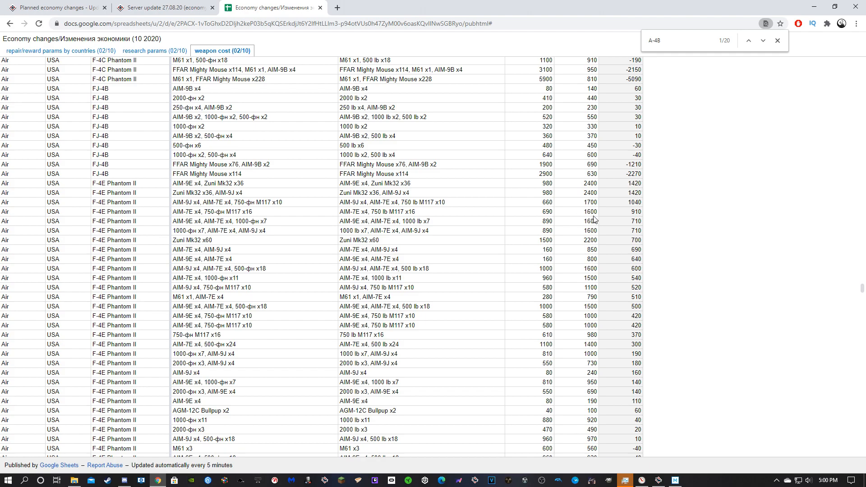
{"action": "mouse_move", "coordinate": [409, 199]}
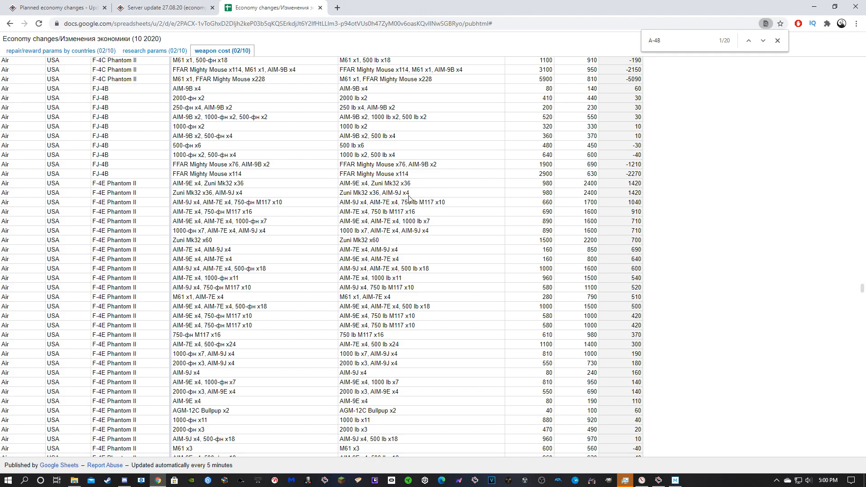
{"action": "mouse_move", "coordinate": [597, 198]}
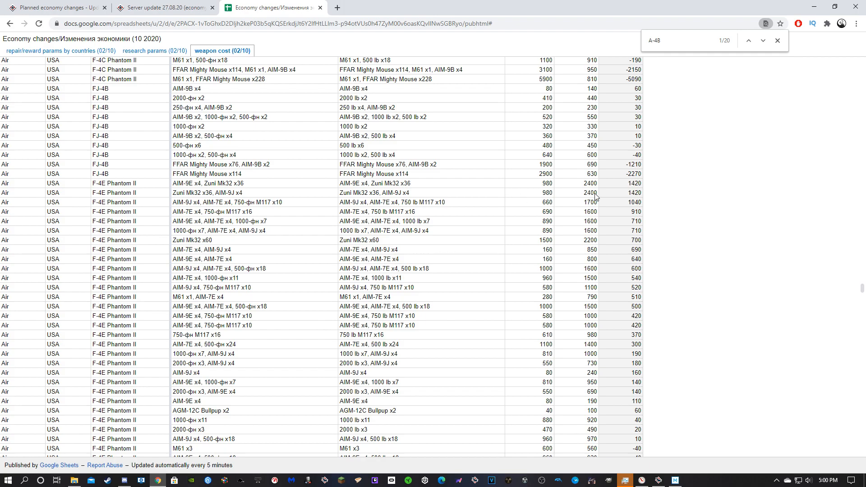
Scroll past the USSR MiG-21SMT rows to the first helicopter entries, G-LYNX and Lynx AH.Mk.1
{"action": "scroll", "scroll_direction": "down", "scroll_amount": 3}
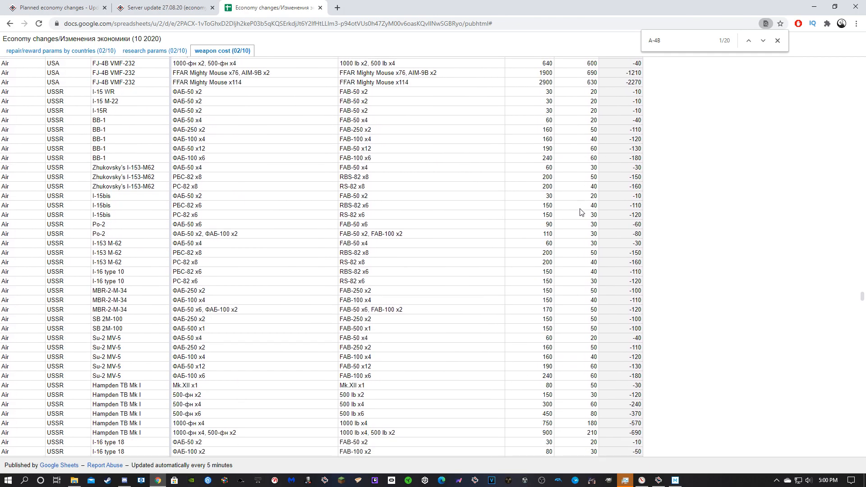
{"action": "scroll", "scroll_direction": "down", "scroll_amount": 3}
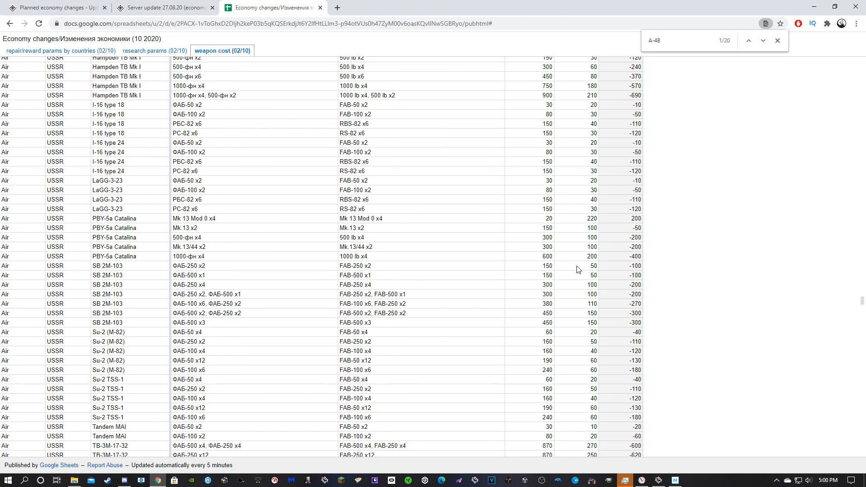
{"action": "scroll", "scroll_direction": "down", "scroll_amount": 3}
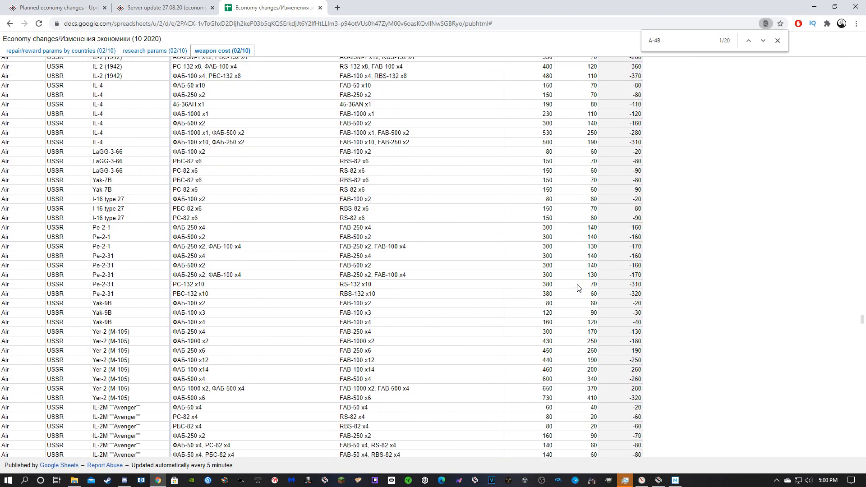
{"action": "scroll", "scroll_direction": "down", "scroll_amount": 3}
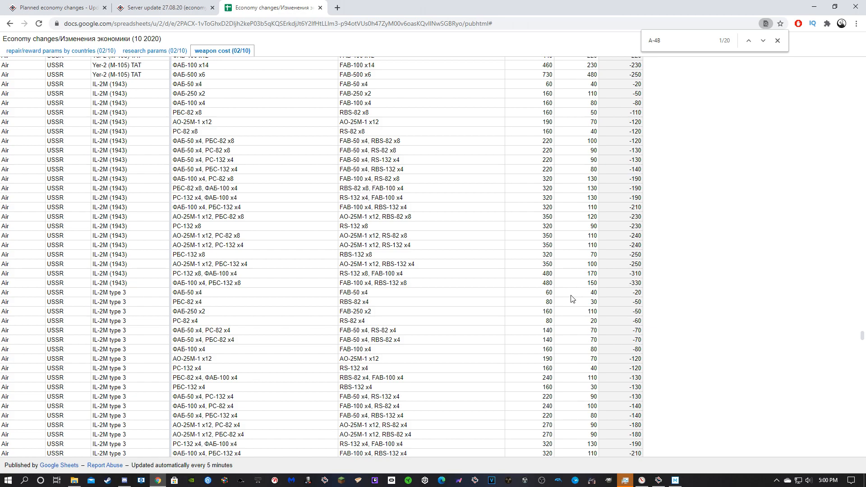
{"action": "scroll", "scroll_direction": "down", "scroll_amount": 3}
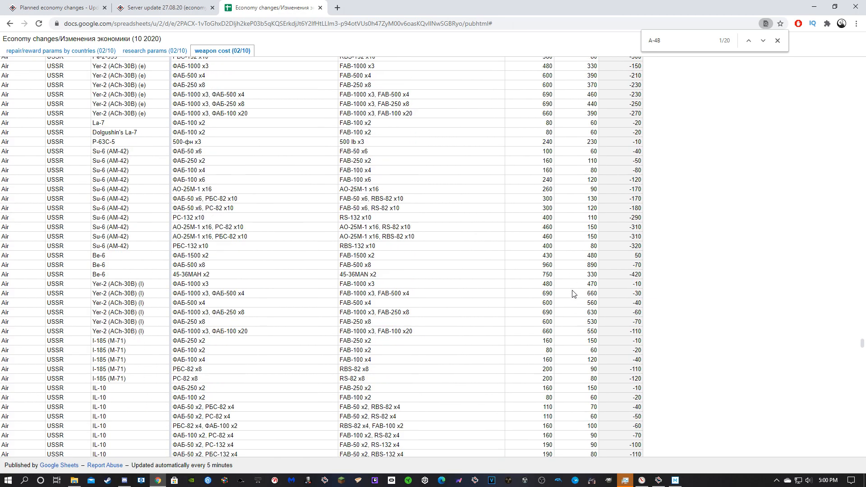
{"action": "scroll", "scroll_direction": "down", "scroll_amount": 3}
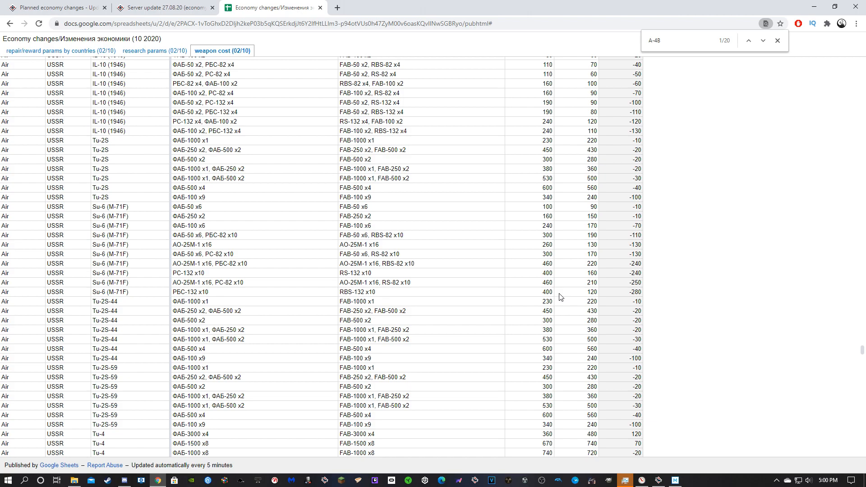
{"action": "scroll", "scroll_direction": "down", "scroll_amount": 3}
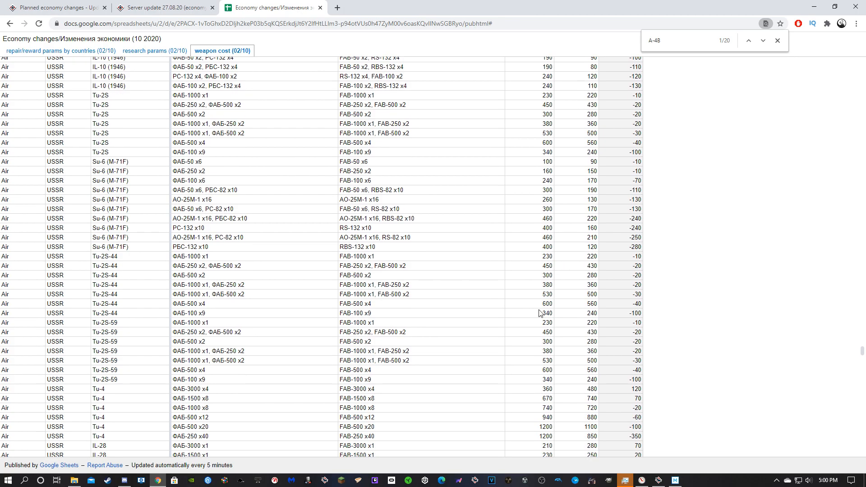
{"action": "mouse_move", "coordinate": [508, 305]}
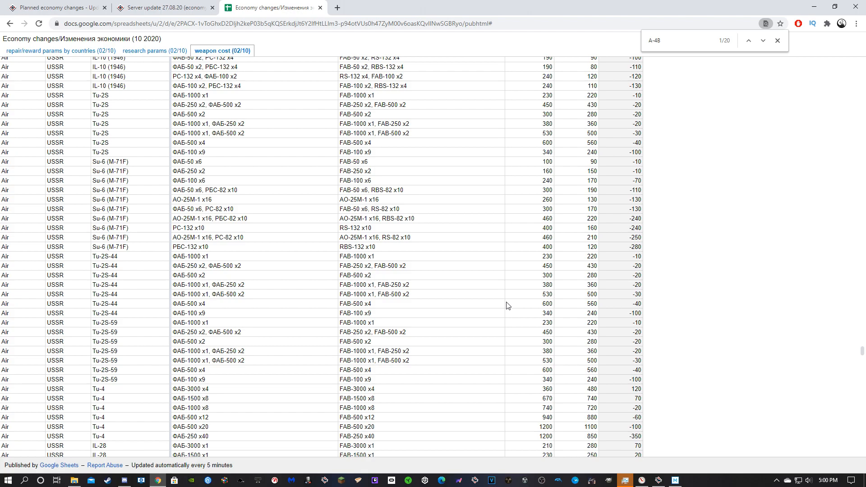
{"action": "mouse_move", "coordinate": [455, 255]}
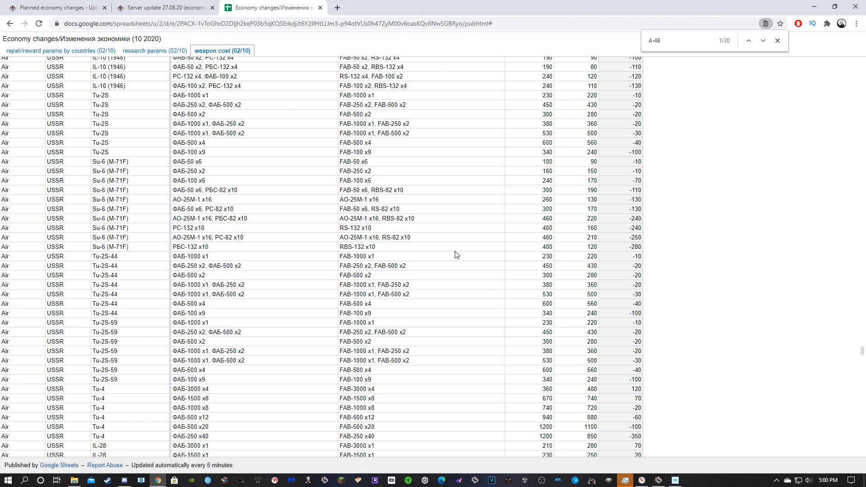
{"action": "mouse_move", "coordinate": [461, 250]}
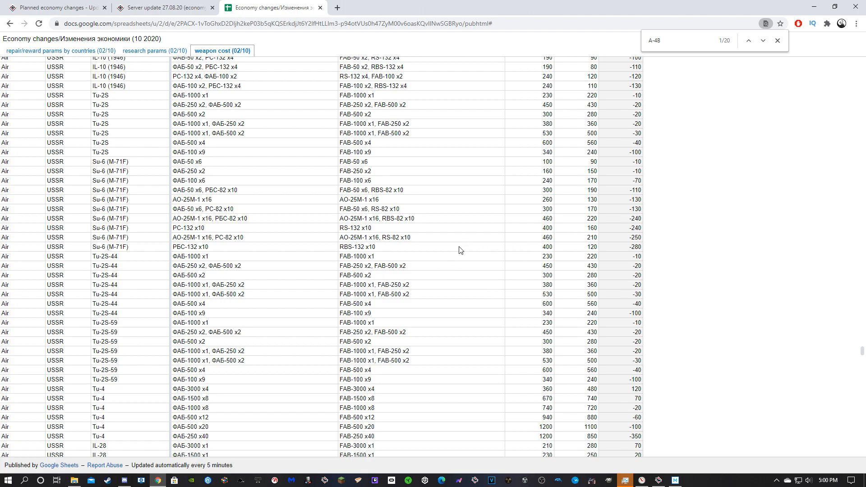
{"action": "scroll", "scroll_direction": "down", "scroll_amount": 3}
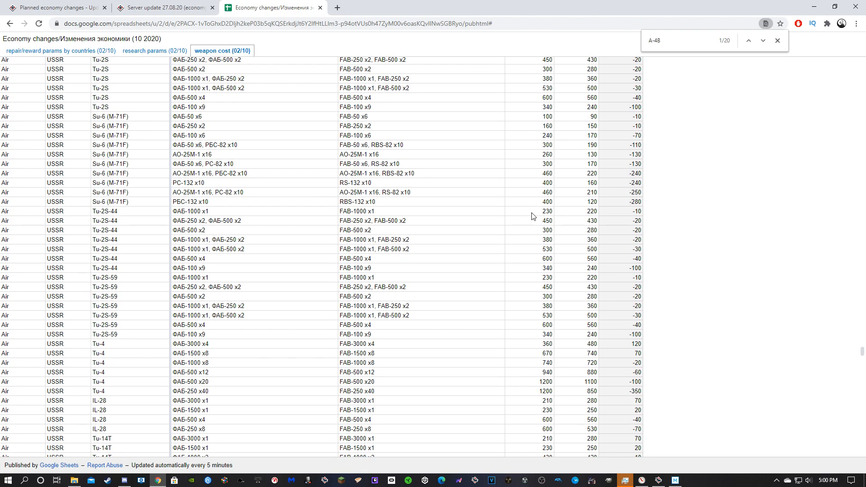
{"action": "scroll", "scroll_direction": "down", "scroll_amount": 3}
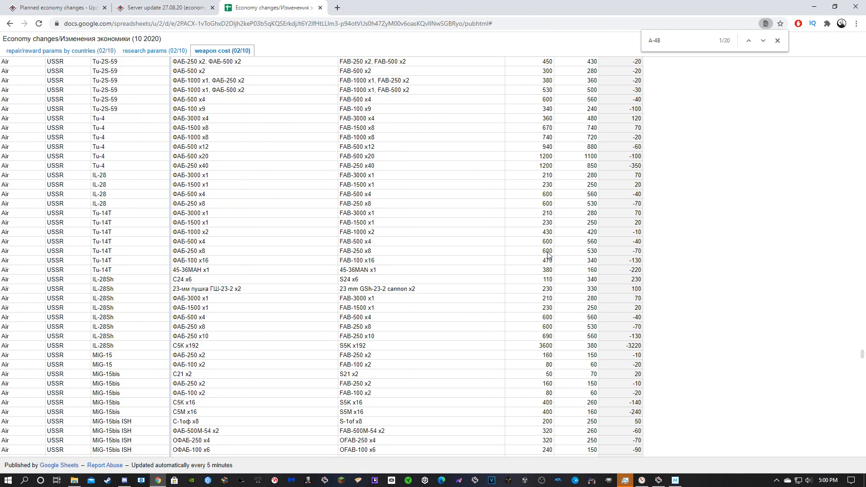
{"action": "mouse_move", "coordinate": [375, 285]}
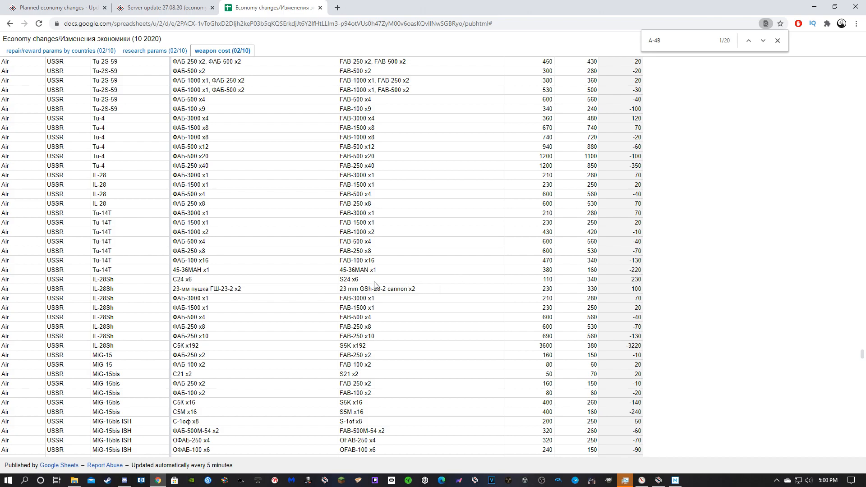
{"action": "scroll", "scroll_direction": "down", "scroll_amount": 3}
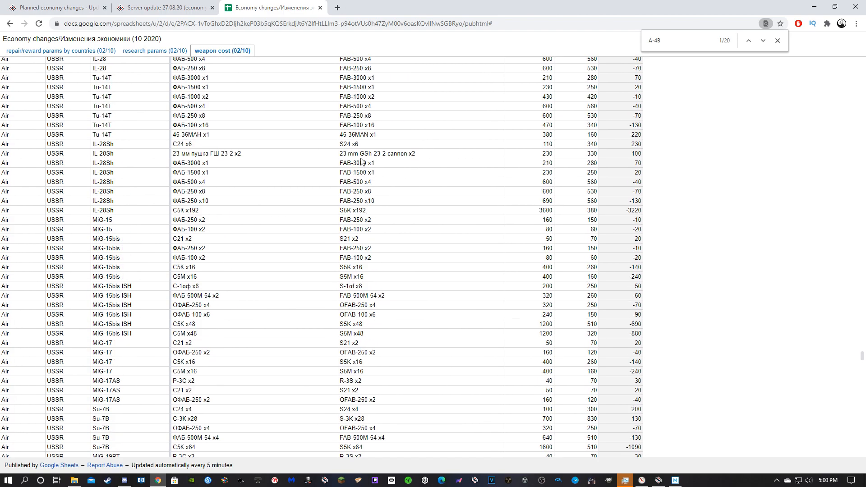
{"action": "scroll", "scroll_direction": "down", "scroll_amount": 3}
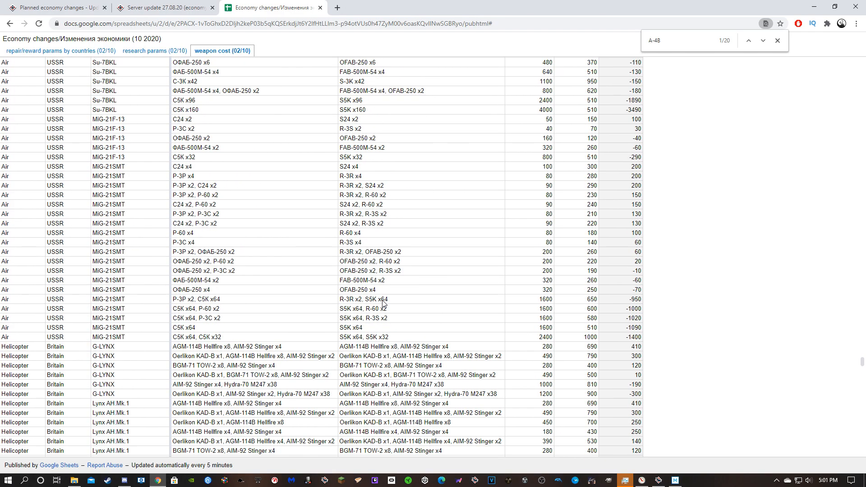
{"action": "scroll", "scroll_direction": "down", "scroll_amount": 3}
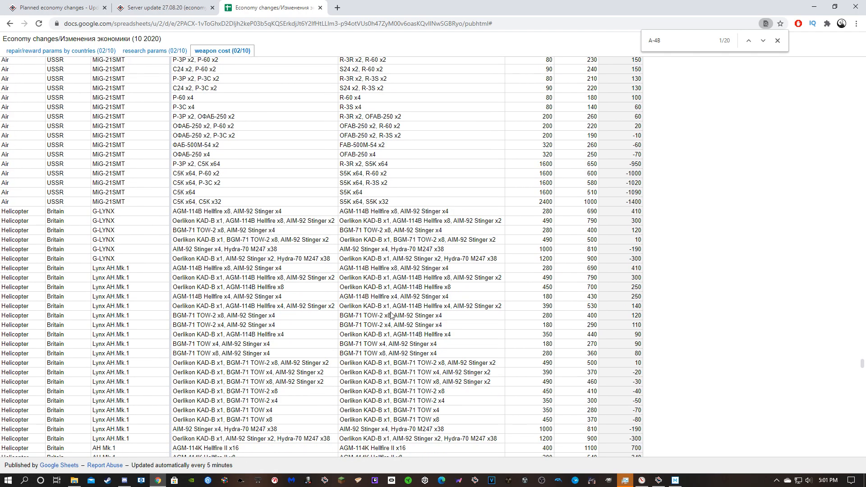
Scroll the weapon cost sheet down through the Ka-50 and Ka-52 helicopter rows
{"action": "scroll", "scroll_direction": "down", "scroll_amount": 3}
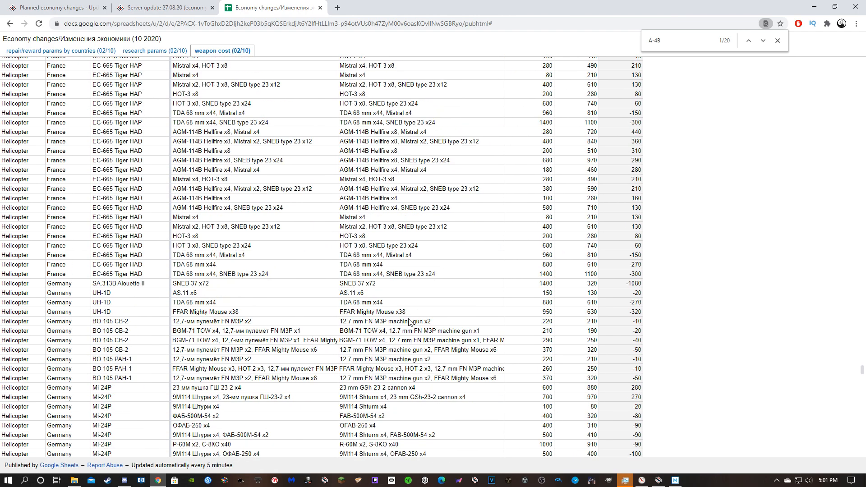
{"action": "scroll", "scroll_direction": "down", "scroll_amount": 3}
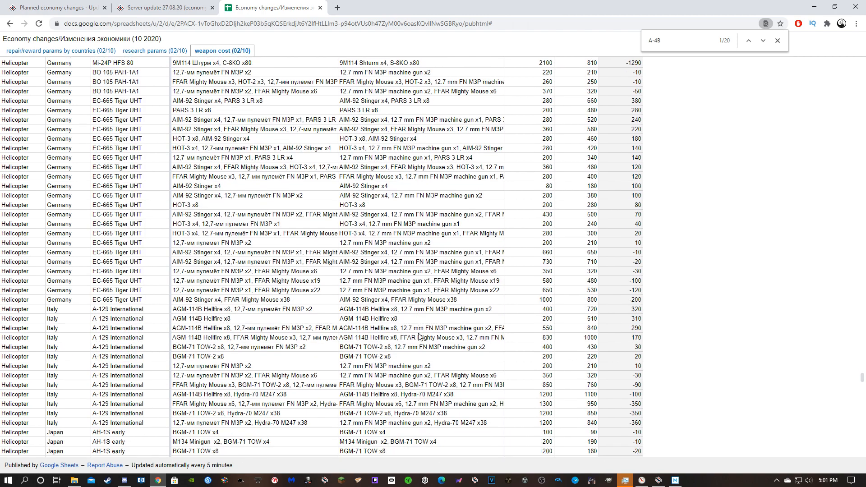
{"action": "scroll", "scroll_direction": "down", "scroll_amount": 3}
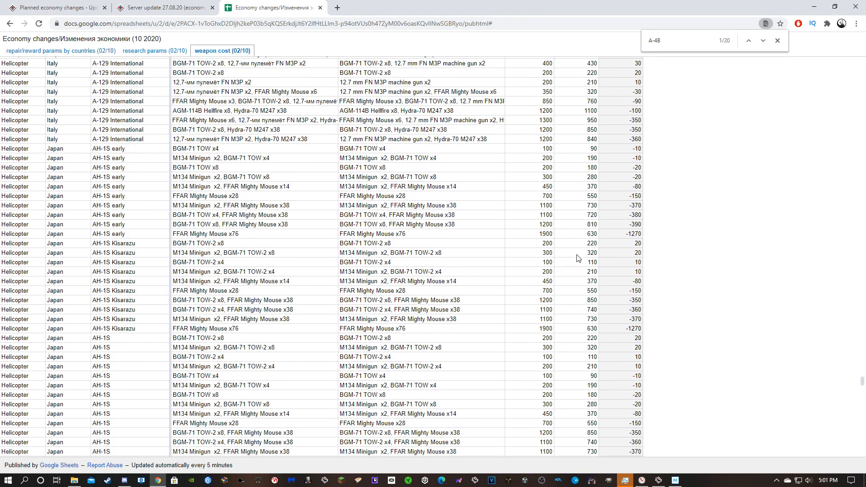
{"action": "scroll", "scroll_direction": "down", "scroll_amount": 3}
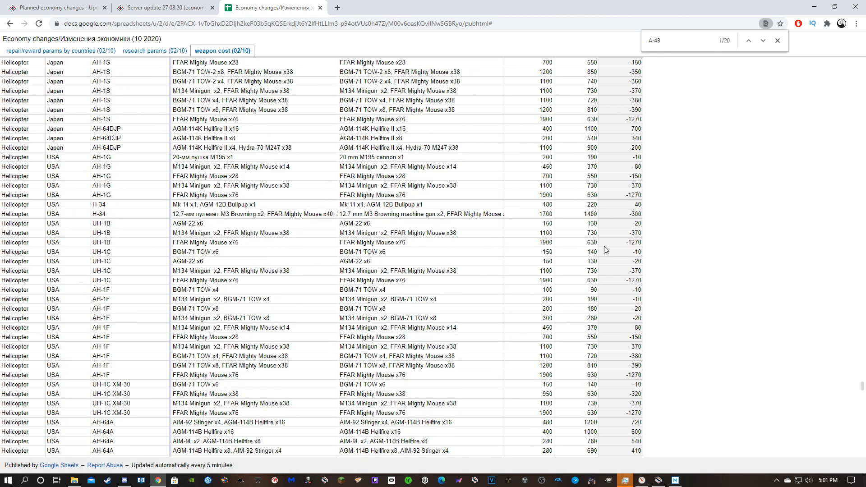
{"action": "scroll", "scroll_direction": "down", "scroll_amount": 3}
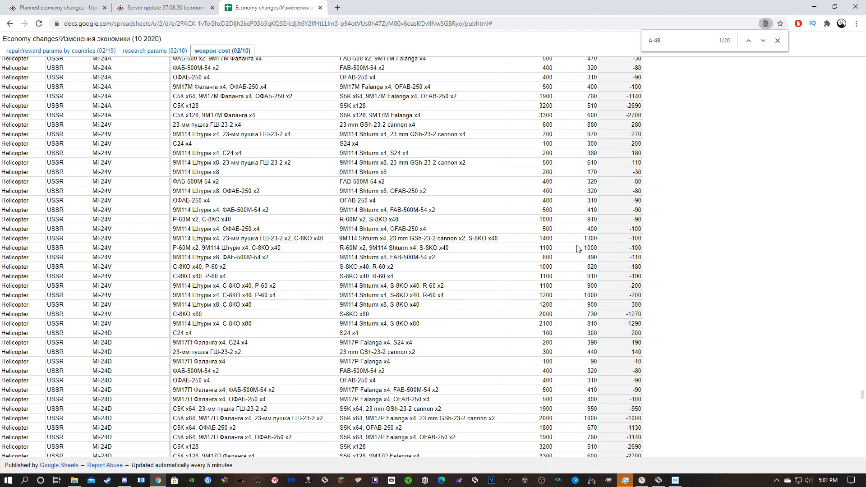
{"action": "scroll", "scroll_direction": "down", "scroll_amount": 3}
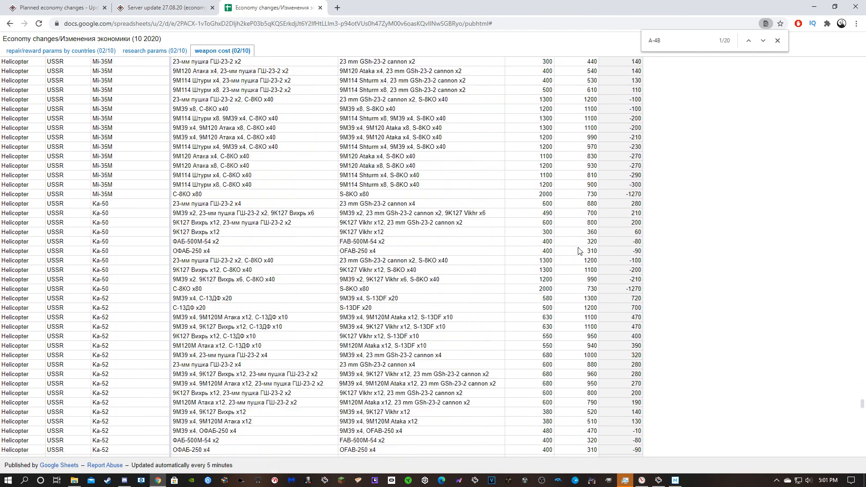
{"action": "scroll", "scroll_direction": "down", "scroll_amount": 3}
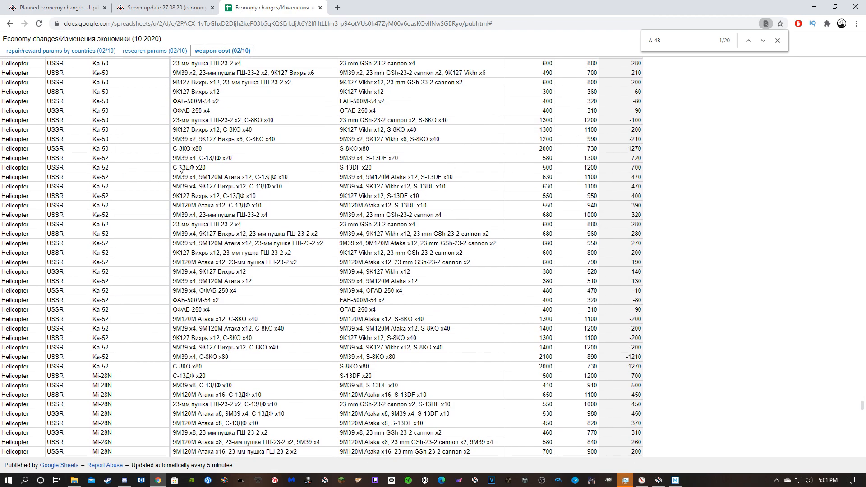
{"action": "mouse_move", "coordinate": [599, 225]}
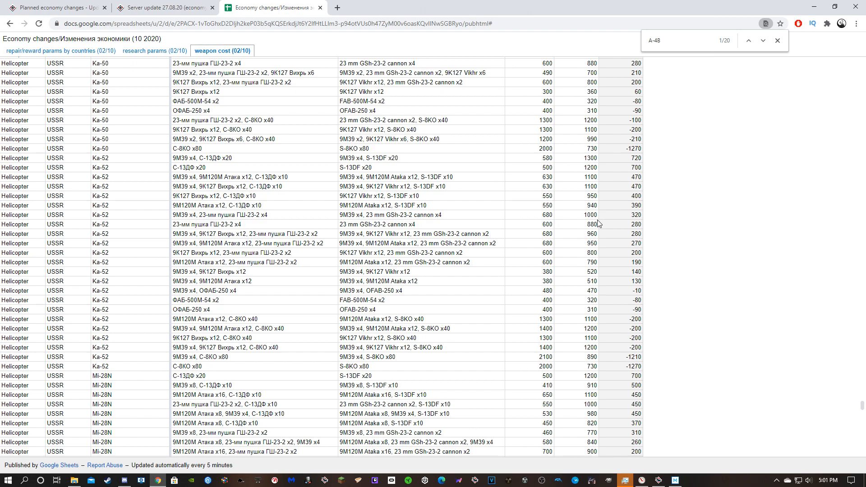
{"action": "mouse_move", "coordinate": [591, 340]}
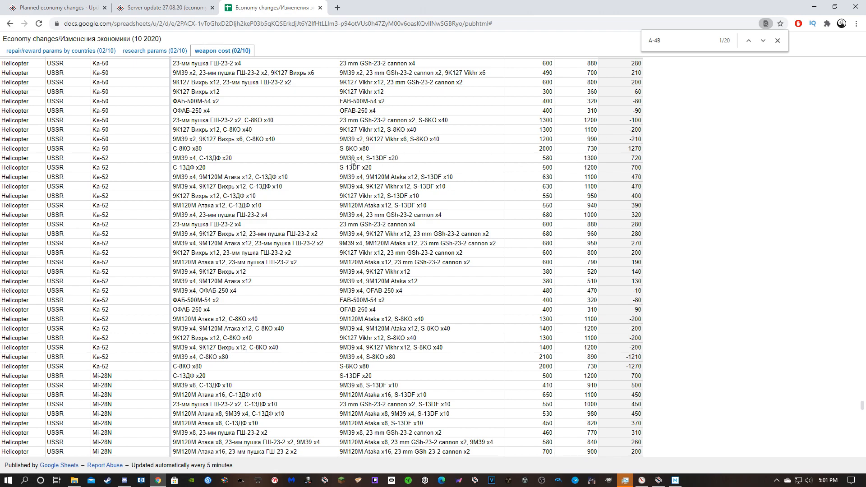
{"action": "mouse_move", "coordinate": [403, 166]}
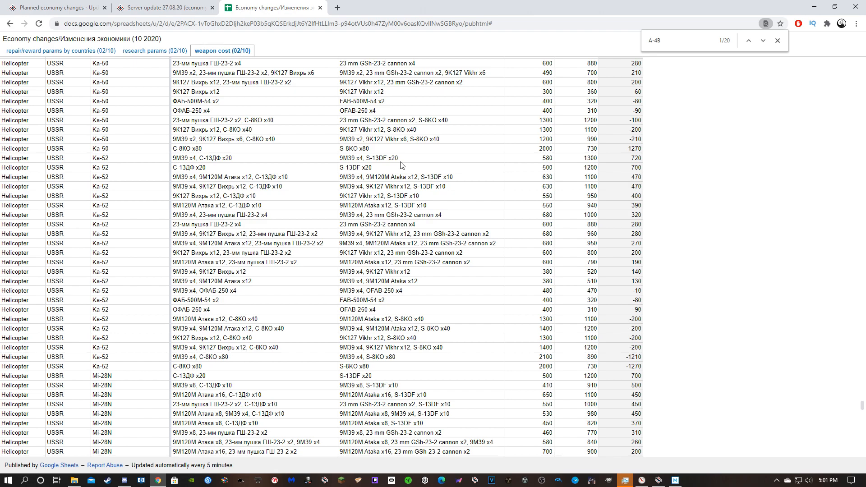
{"action": "mouse_move", "coordinate": [415, 163]}
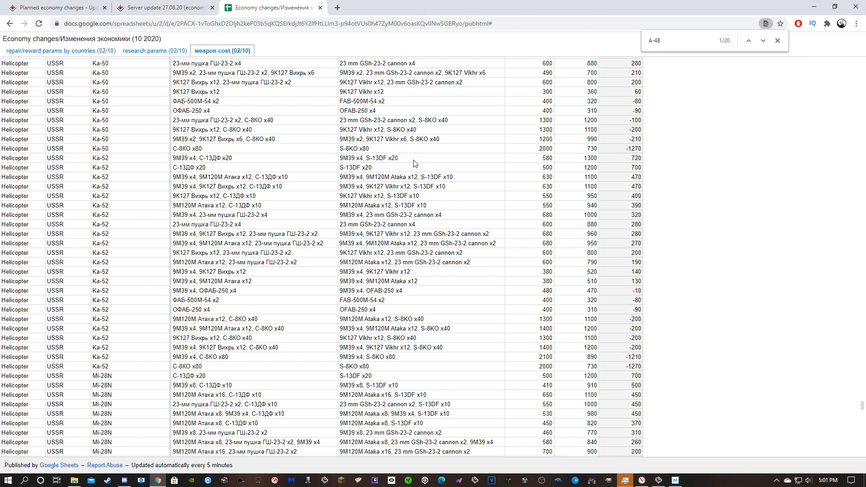
{"action": "mouse_move", "coordinate": [439, 166]}
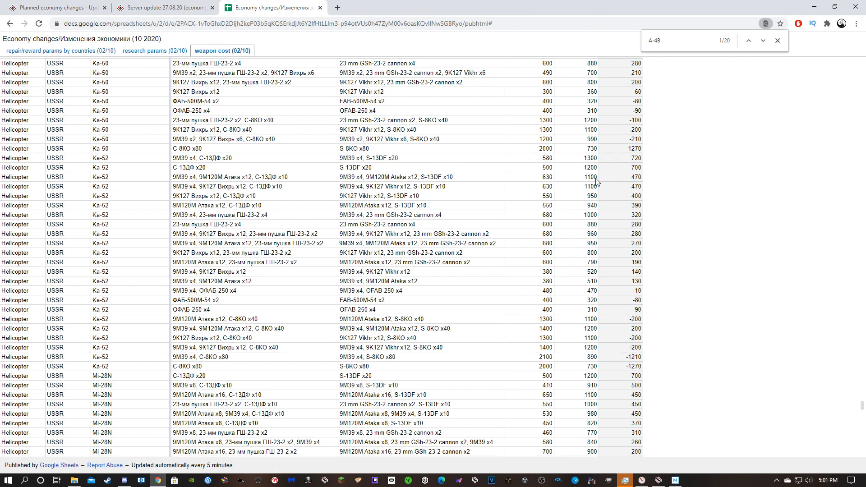
{"action": "mouse_move", "coordinate": [439, 191]}
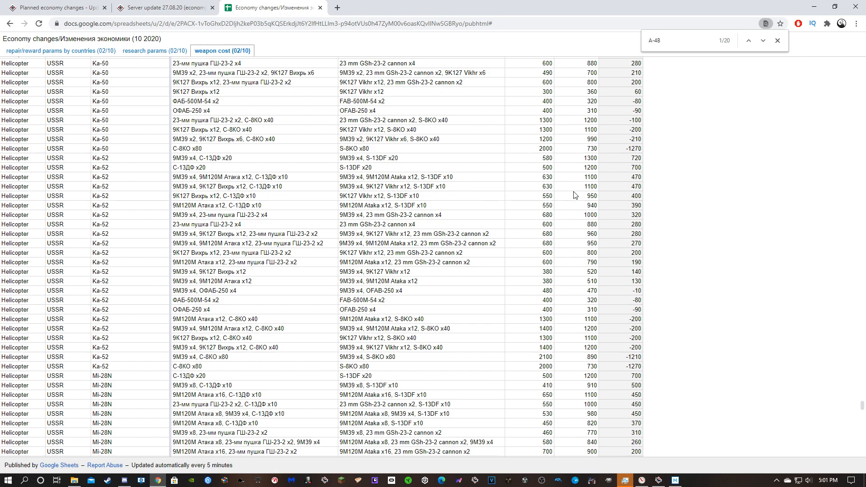
Reach the Mi-24P, Mi-28N and Mi-35M rows, then switch to the War Thunder game
{"action": "scroll", "scroll_direction": "down", "scroll_amount": 3}
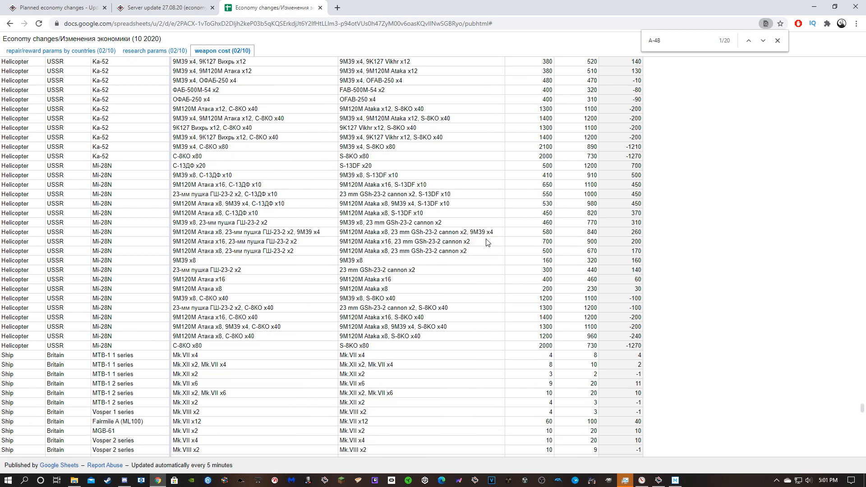
{"action": "scroll", "scroll_direction": "down", "scroll_amount": 3}
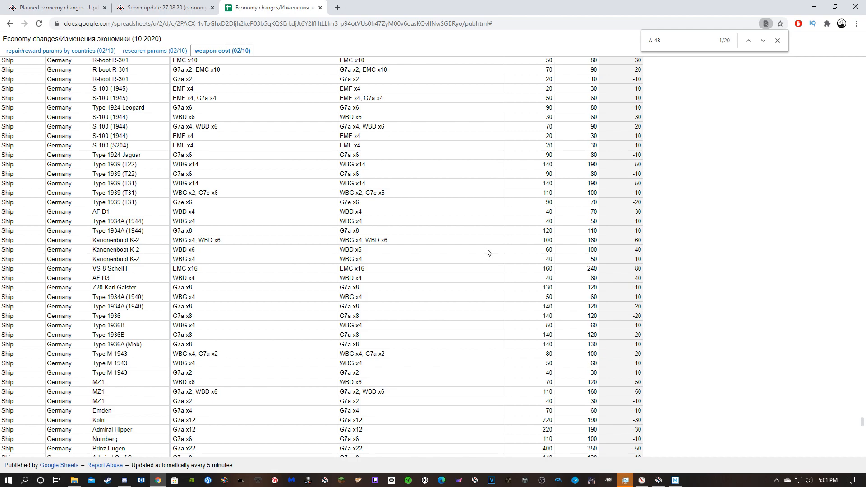
{"action": "scroll", "scroll_direction": "down", "scroll_amount": 3}
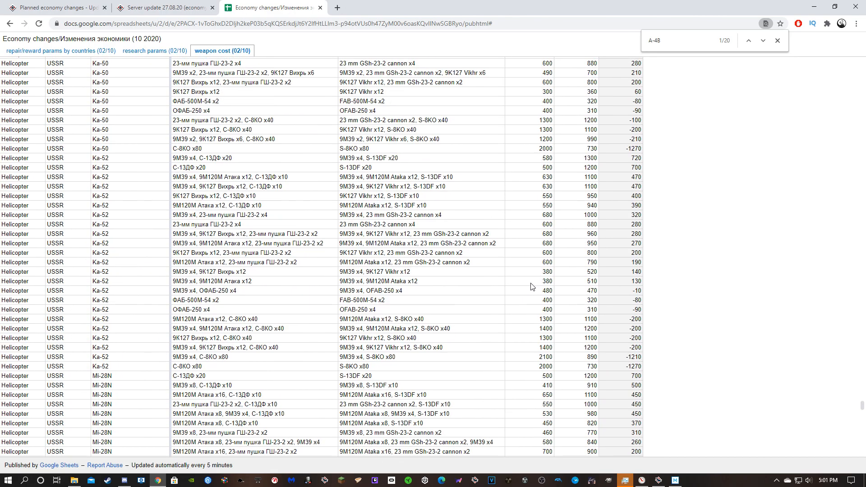
{"action": "scroll", "scroll_direction": "down", "scroll_amount": 3}
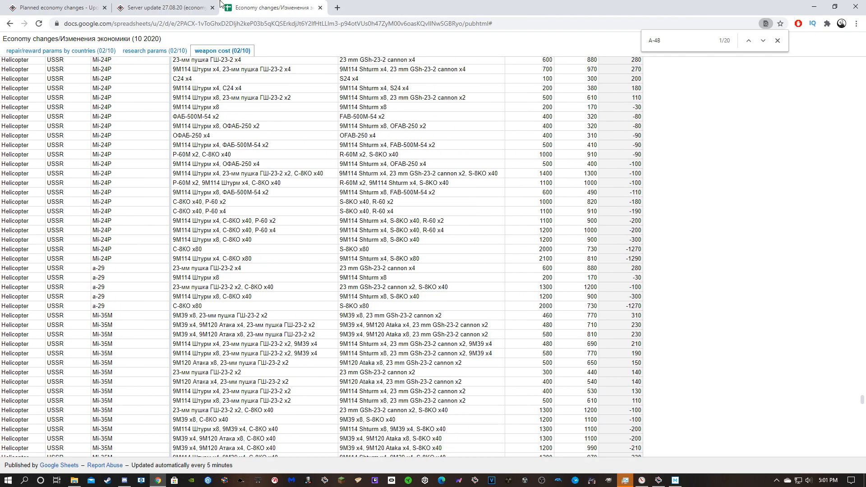
{"action": "left_click", "coordinate": [54, 8]}
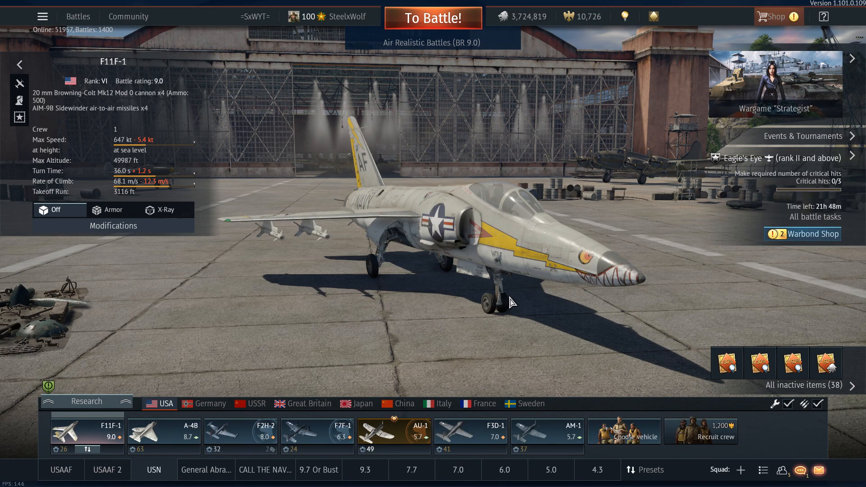
{"action": "mouse_move", "coordinate": [531, 295]}
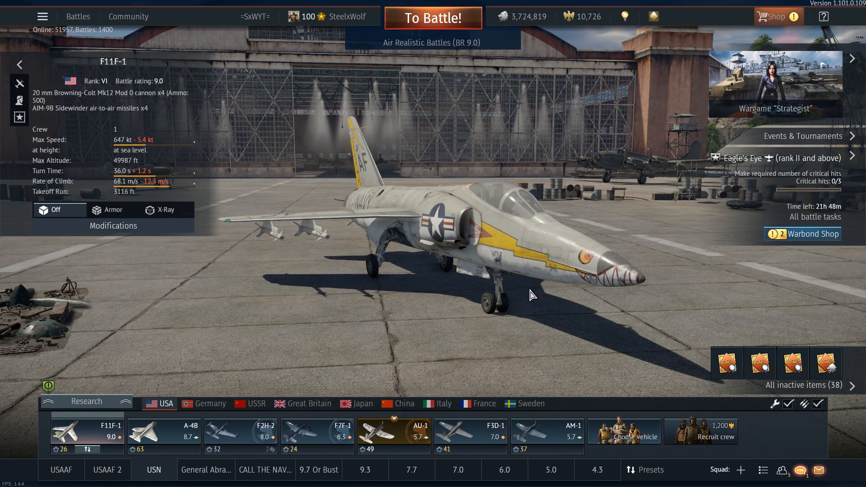
{"action": "mouse_move", "coordinate": [519, 303]}
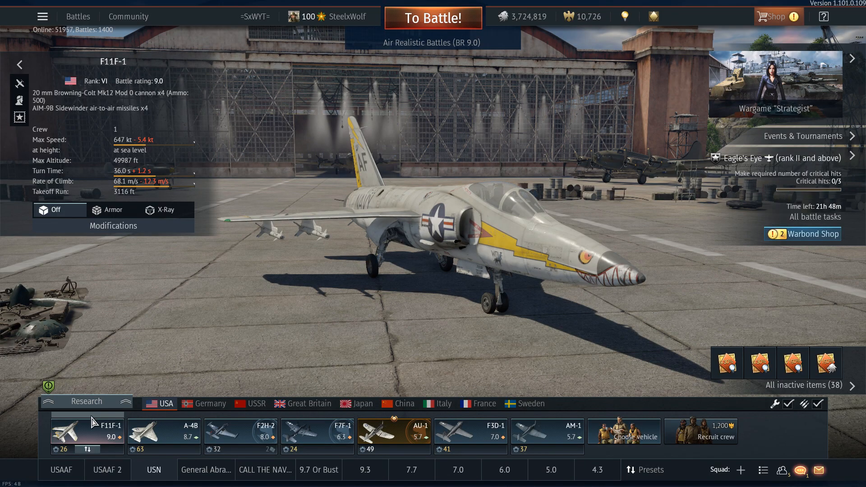
View the F11F-1's Modifications window from the hangar lineup, twice, and close it
{"action": "right_click", "coordinate": [86, 433]}
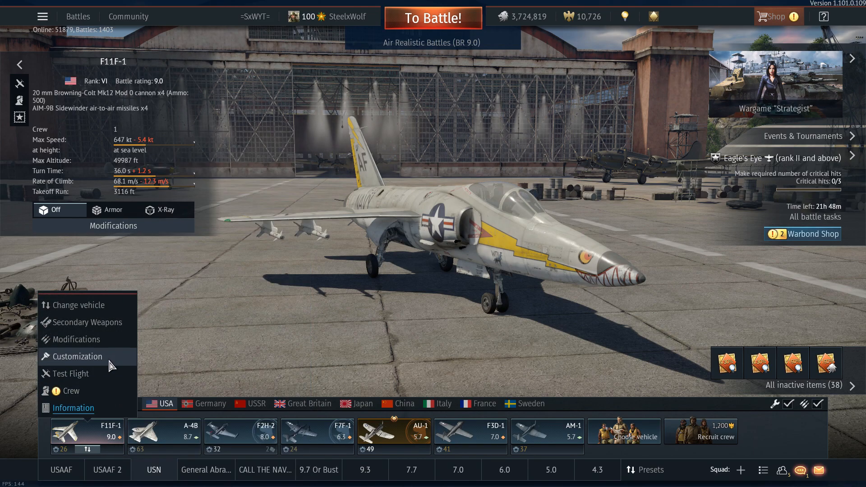
{"action": "left_click", "coordinate": [76, 339]}
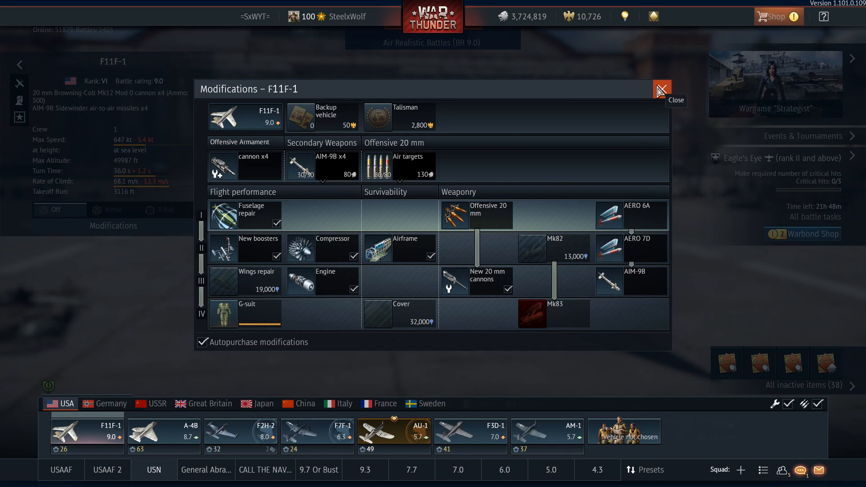
{"action": "left_click", "coordinate": [662, 89]}
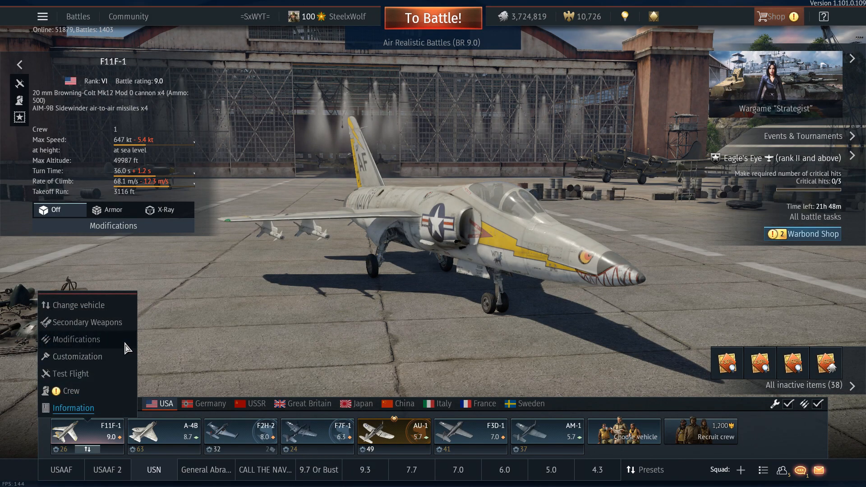
{"action": "left_click", "coordinate": [76, 339]}
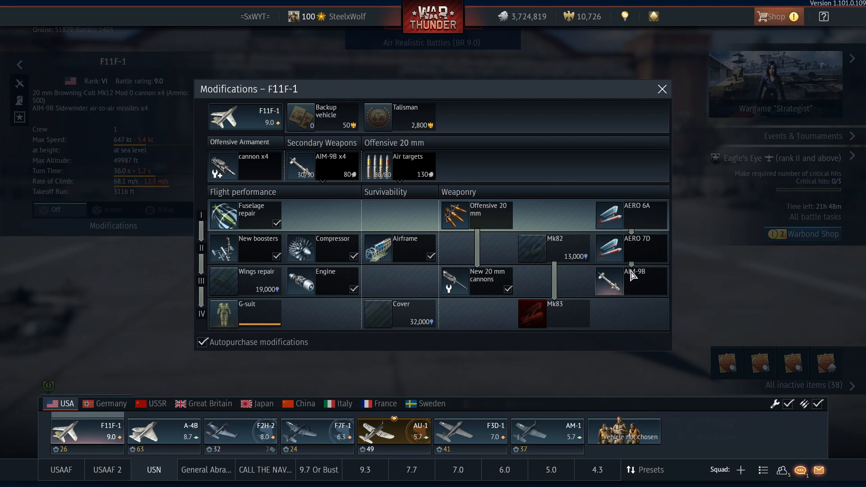
{"action": "mouse_move", "coordinate": [696, 256]}
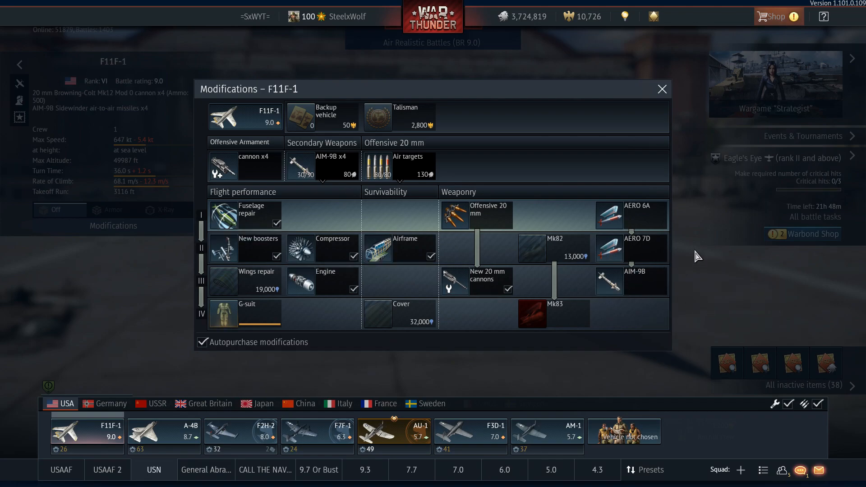
{"action": "left_click", "coordinate": [663, 88]}
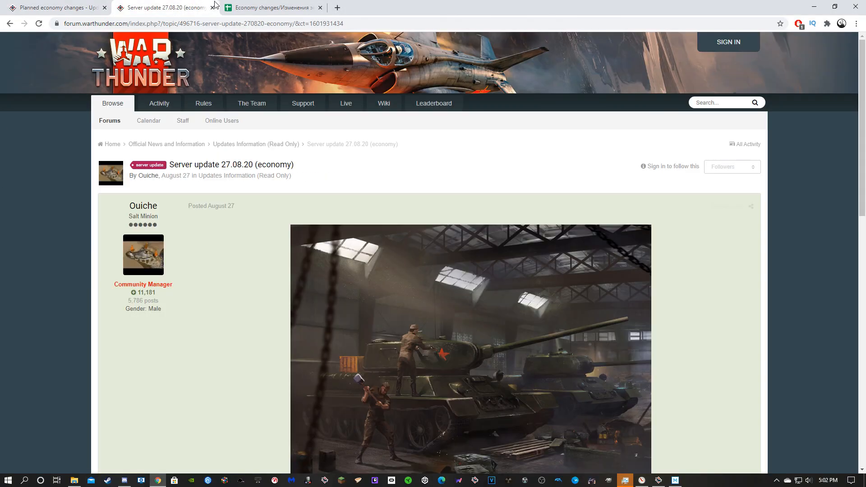
Find the F11F-1 row in the repair/reward params by countries sheet via an F11 search
{"action": "left_click", "coordinate": [275, 7]}
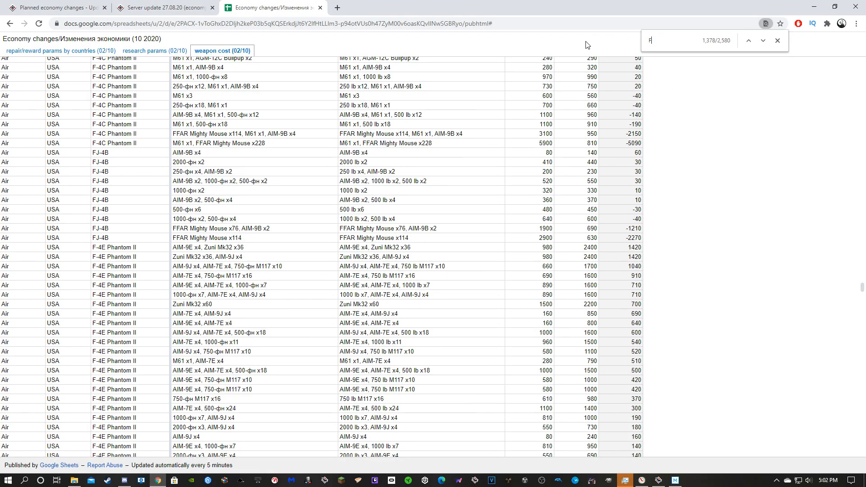
{"action": "type", "text": "11"}
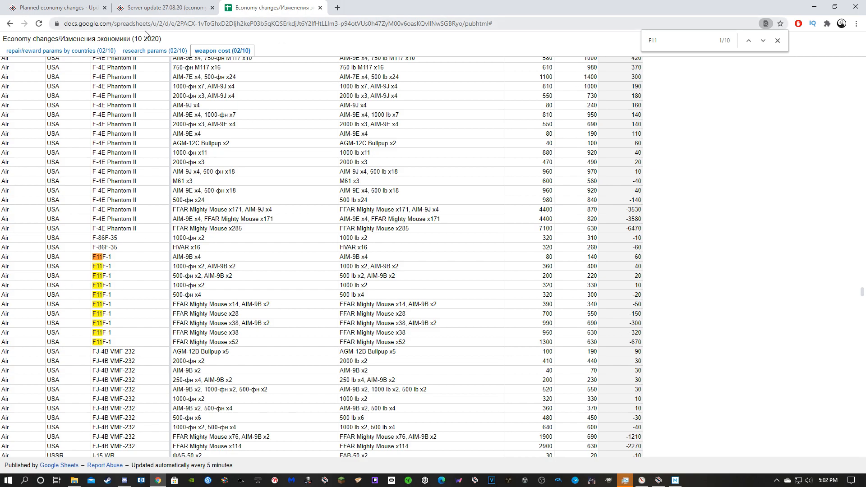
{"action": "left_click", "coordinate": [155, 51]}
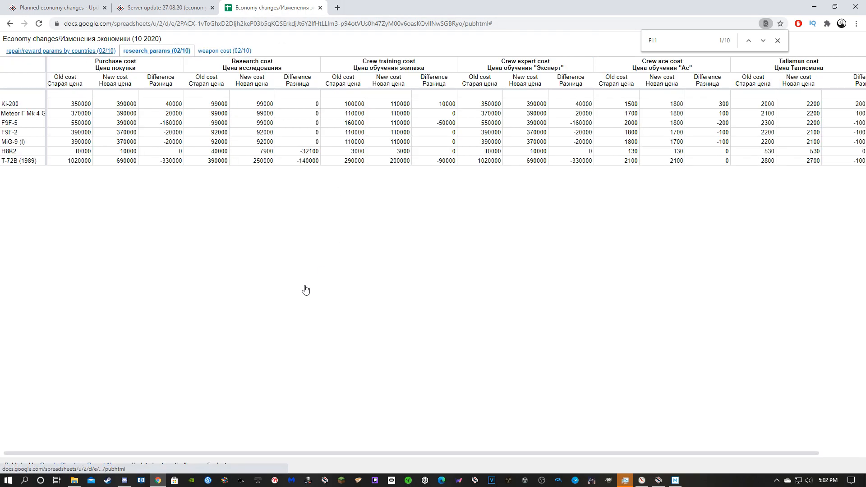
{"action": "left_click", "coordinate": [50, 50]}
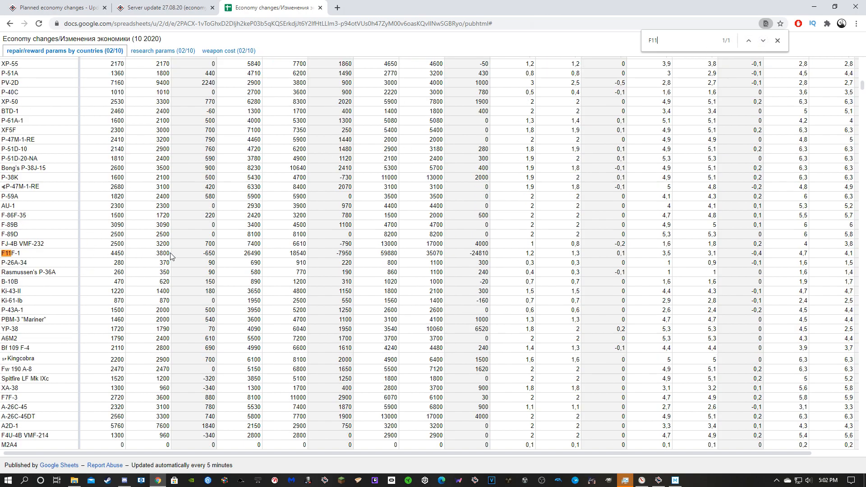
{"action": "mouse_move", "coordinate": [298, 260]}
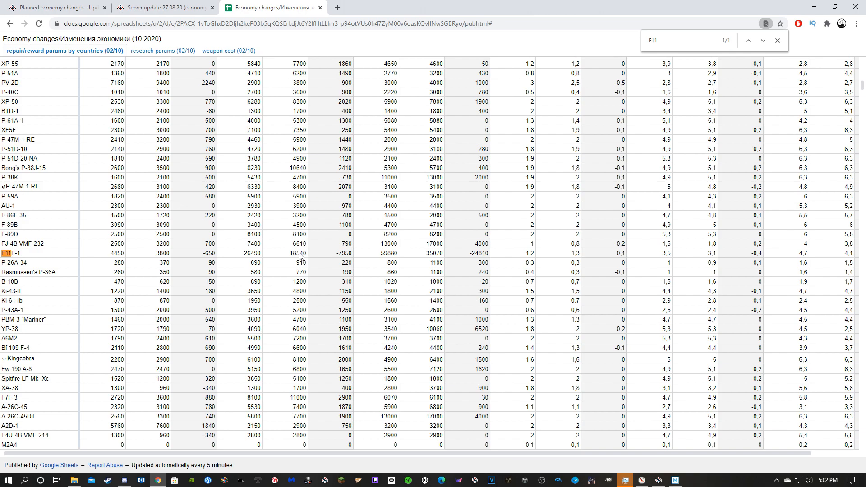
{"action": "mouse_move", "coordinate": [642, 384]}
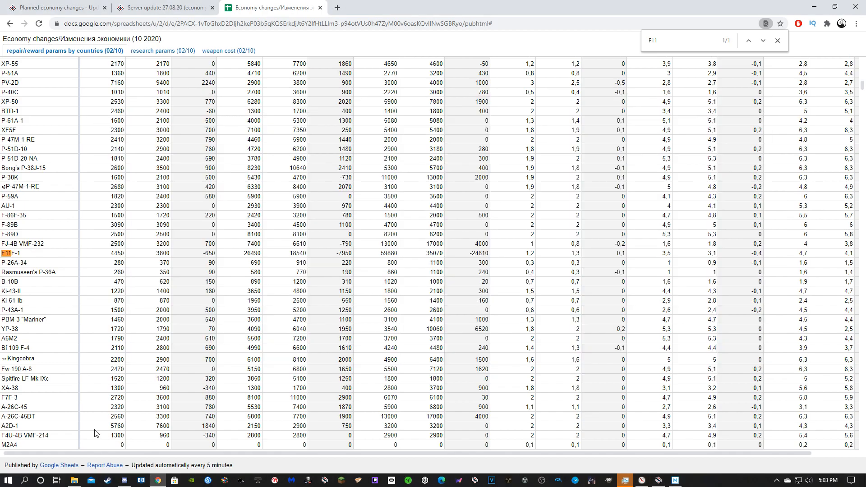
Scroll the repair/reward sheet to earlier US aircraft rows such as A-36, B-25J-1 and P-51A
{"action": "scroll", "scroll_direction": "down", "scroll_amount": 3}
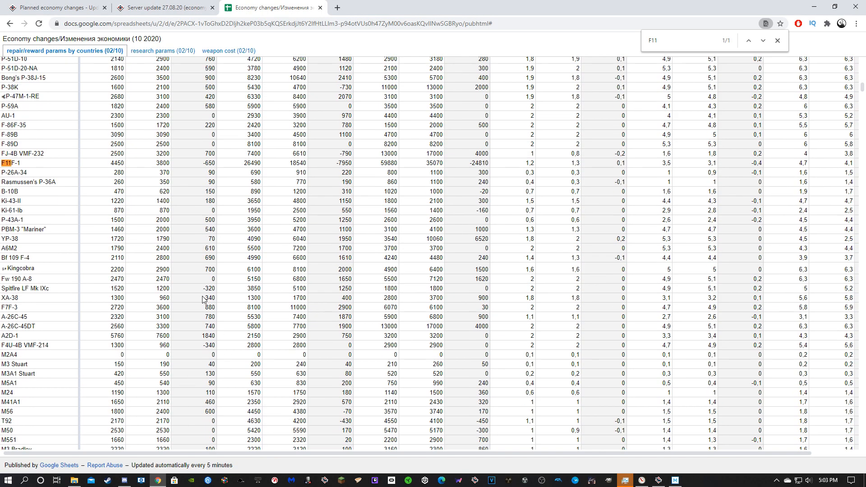
{"action": "mouse_move", "coordinate": [300, 168]}
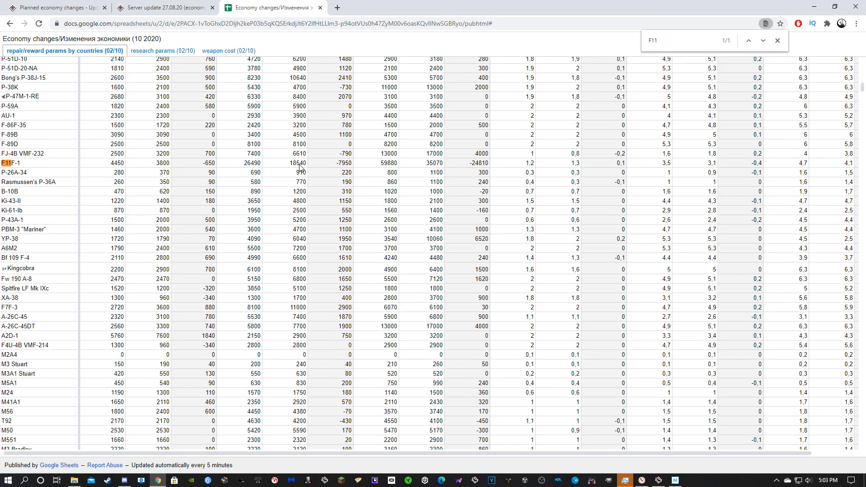
{"action": "scroll", "scroll_direction": "up", "scroll_amount": 3}
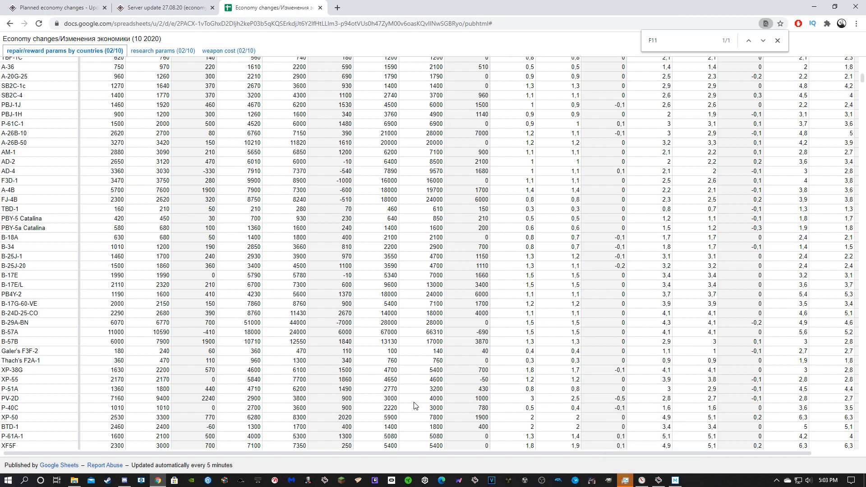
{"action": "mouse_move", "coordinate": [327, 415]}
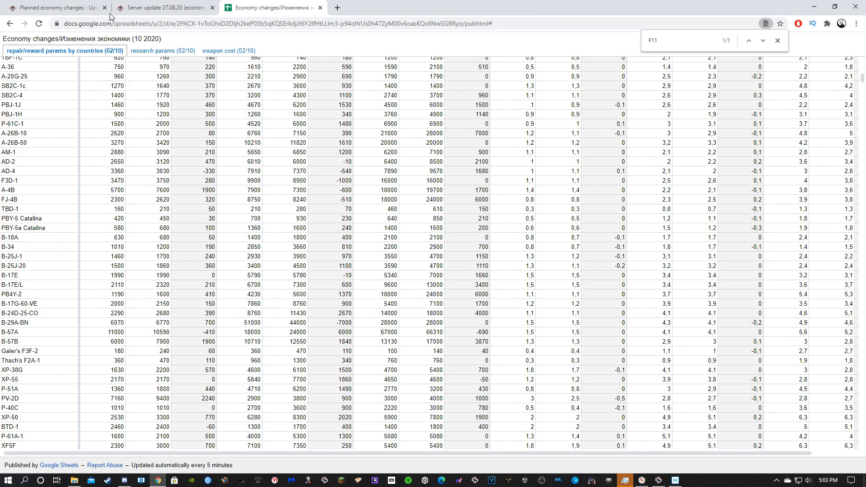
{"action": "mouse_move", "coordinate": [264, 298]}
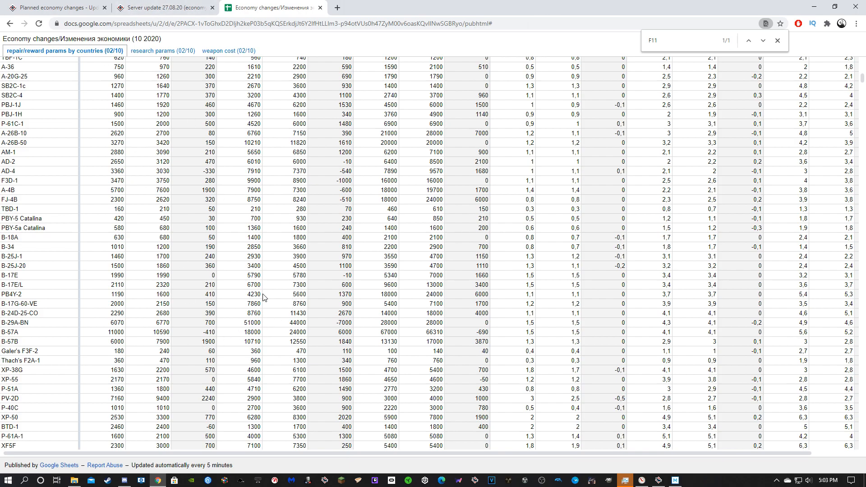